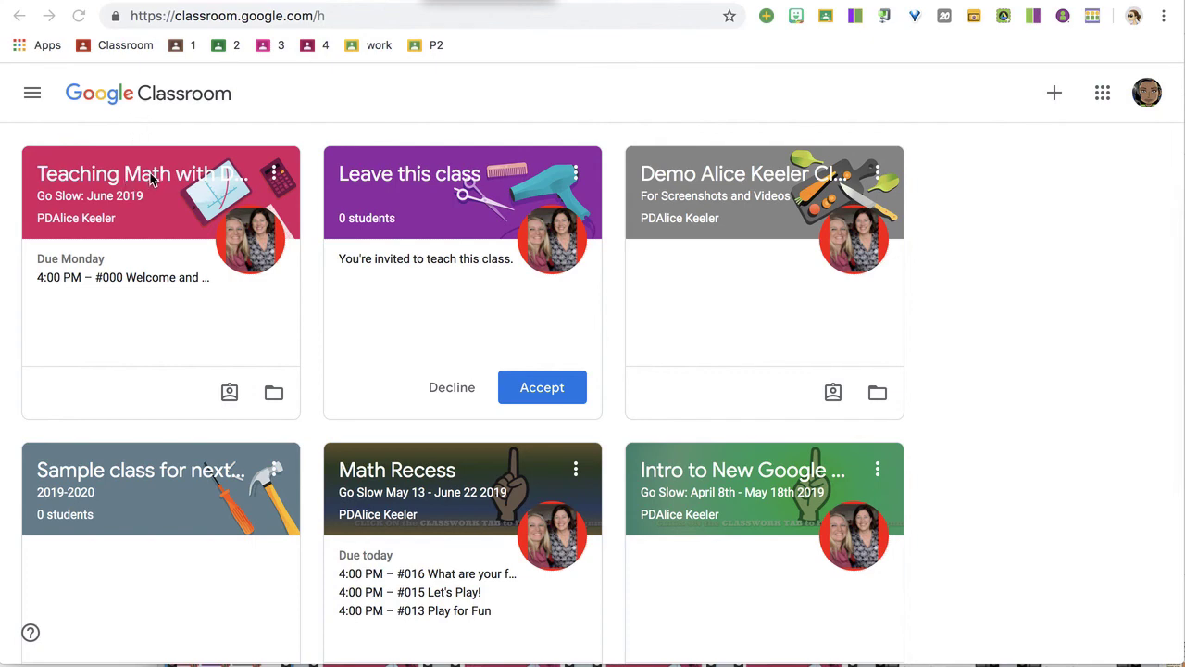
# Open the Teaching Math with Desmos class from the Classroom home page.
pyautogui.click(139, 174)
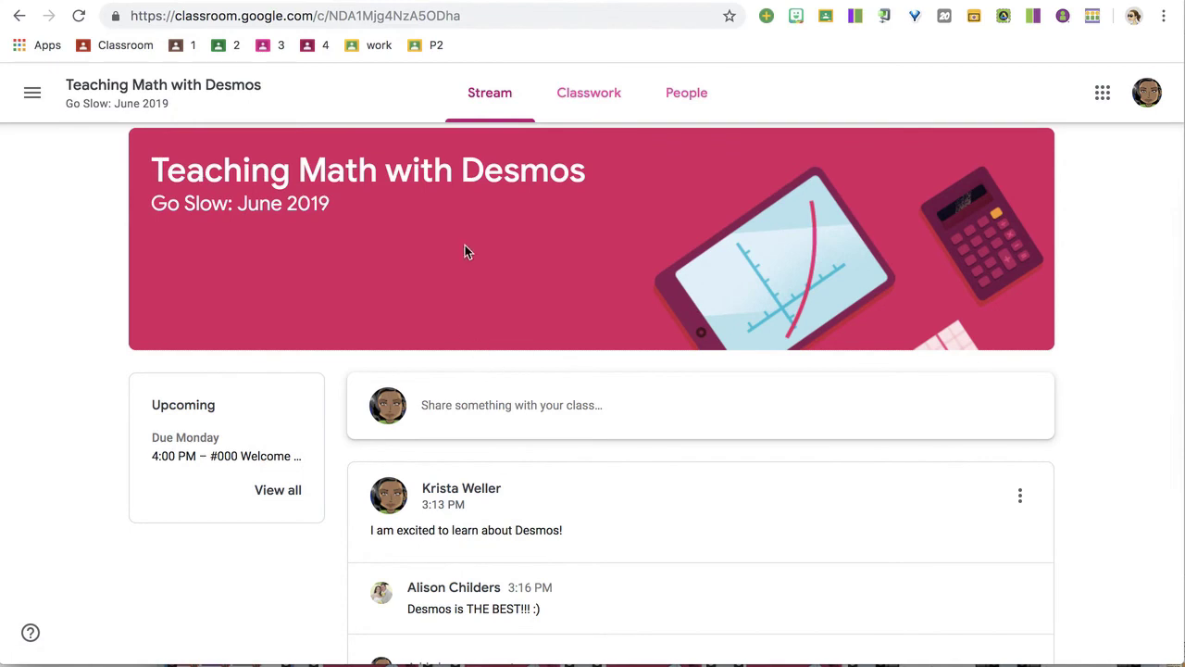
pyautogui.moveTo(489, 92)
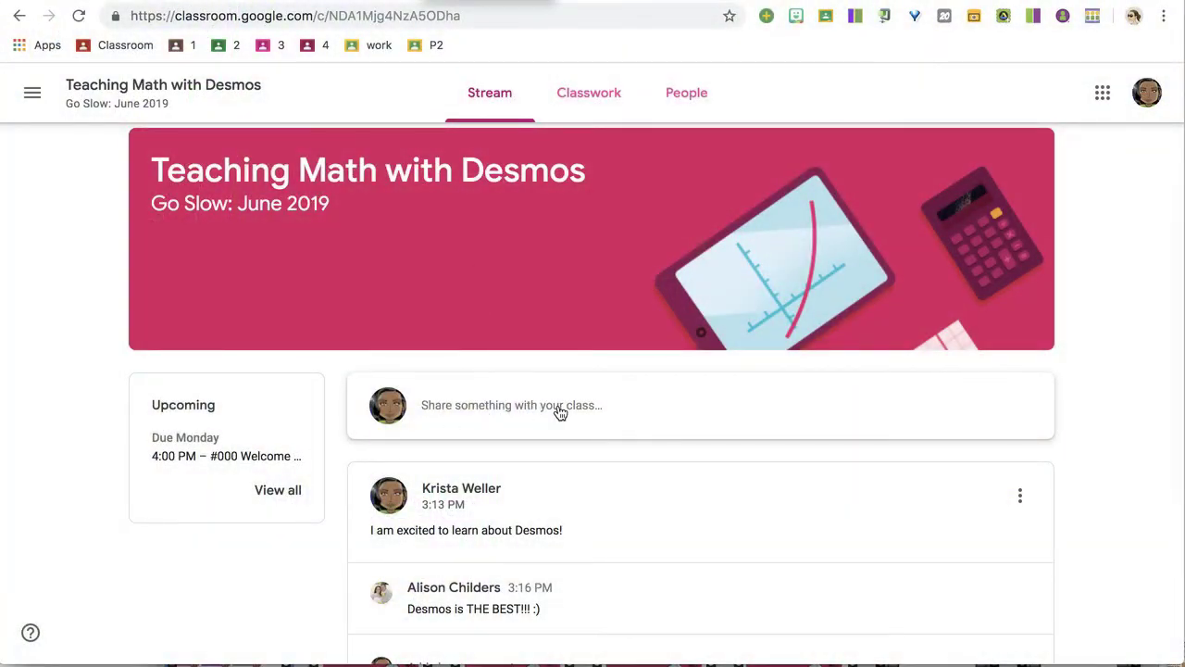
# Post the message 'I have never used Desmos' to the class stream.
pyautogui.write('I have never u')
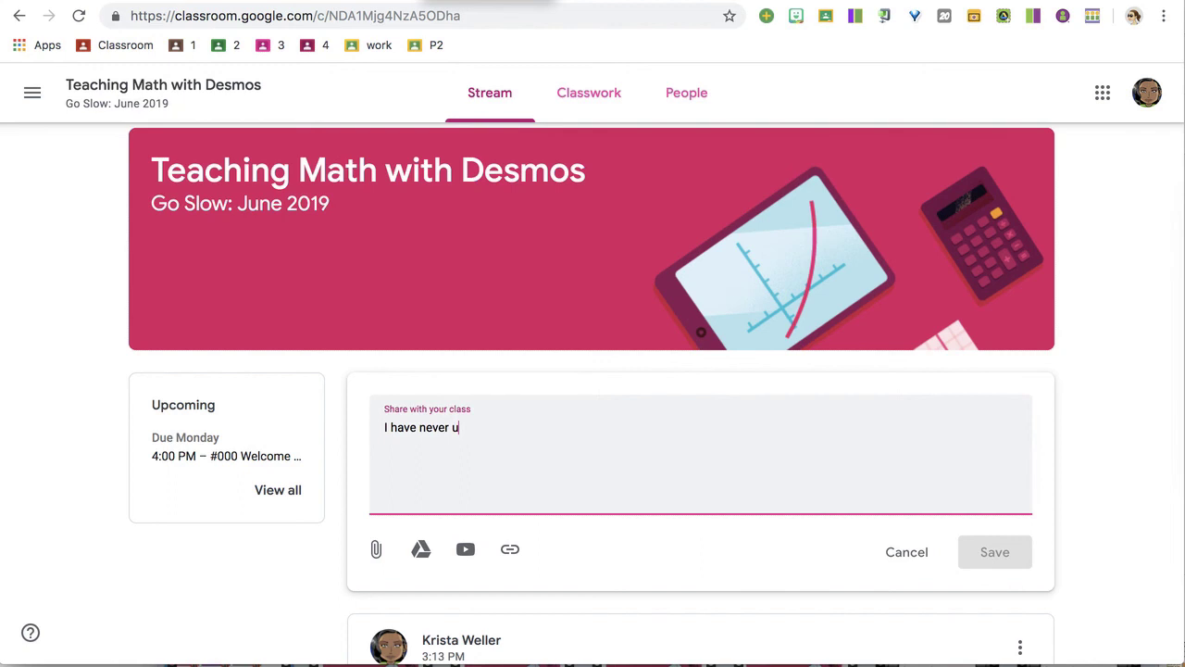
pyautogui.write('sed Desmos')
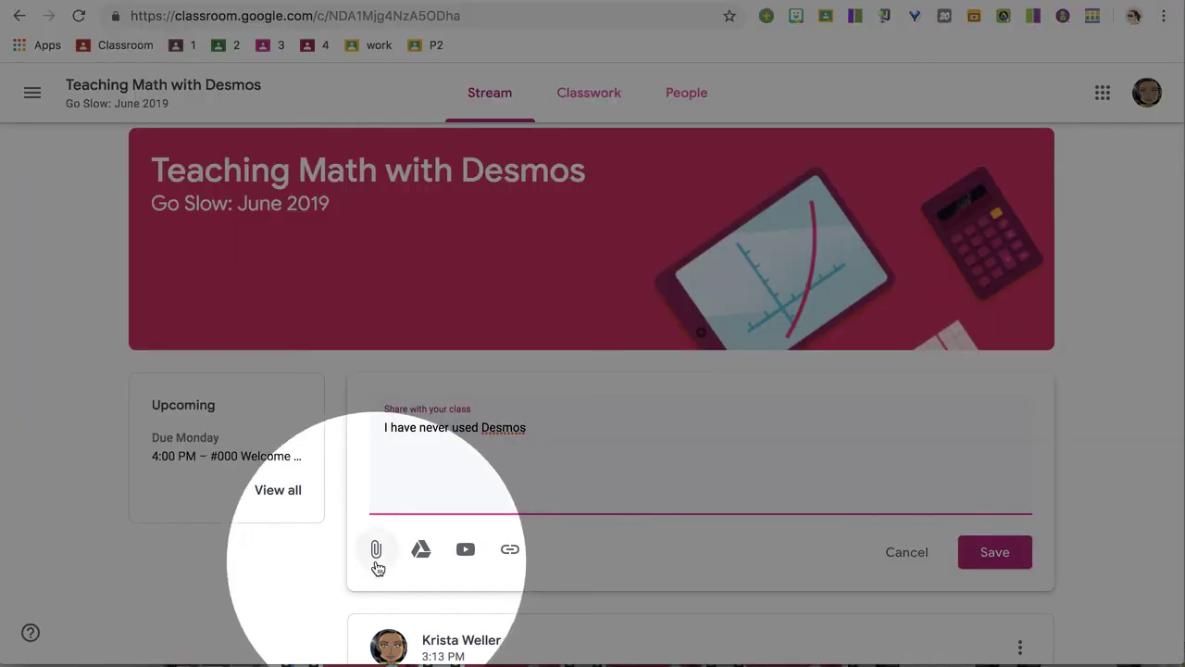
pyautogui.moveTo(423, 549)
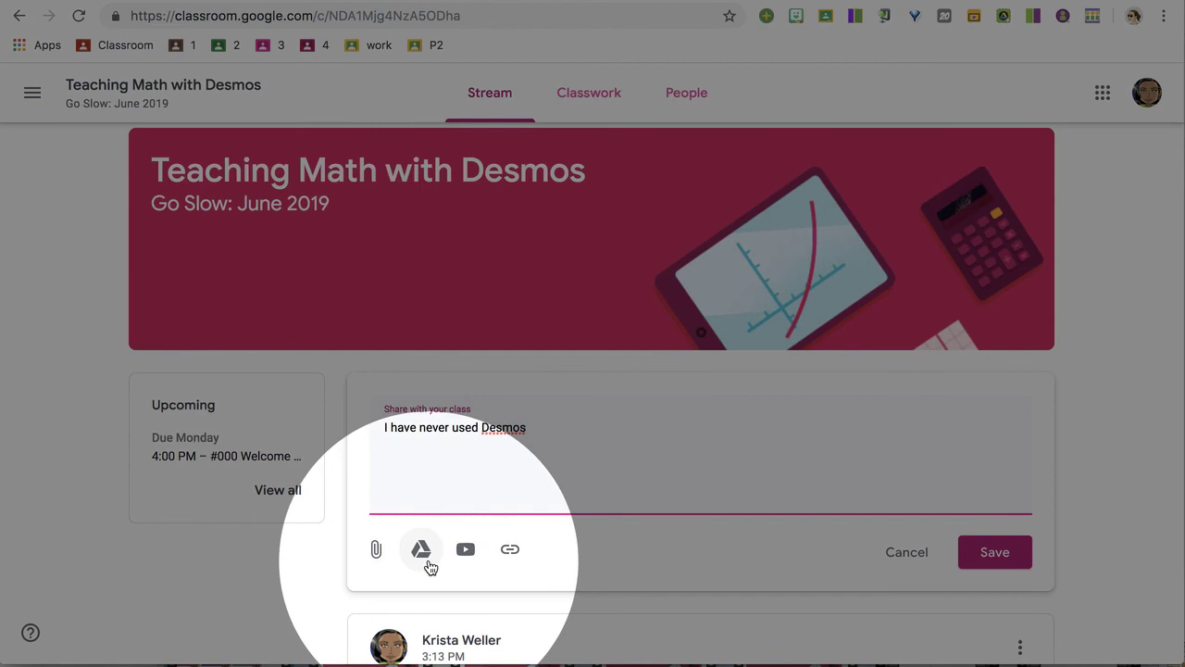
pyautogui.moveTo(466, 548)
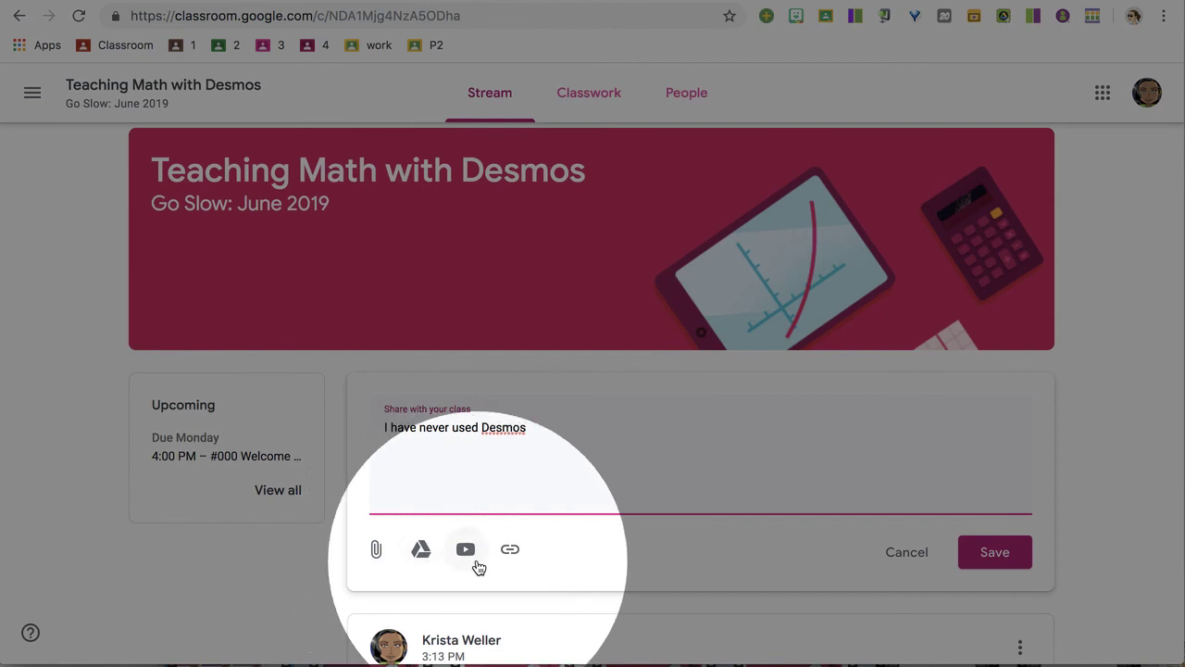
pyautogui.moveTo(511, 548)
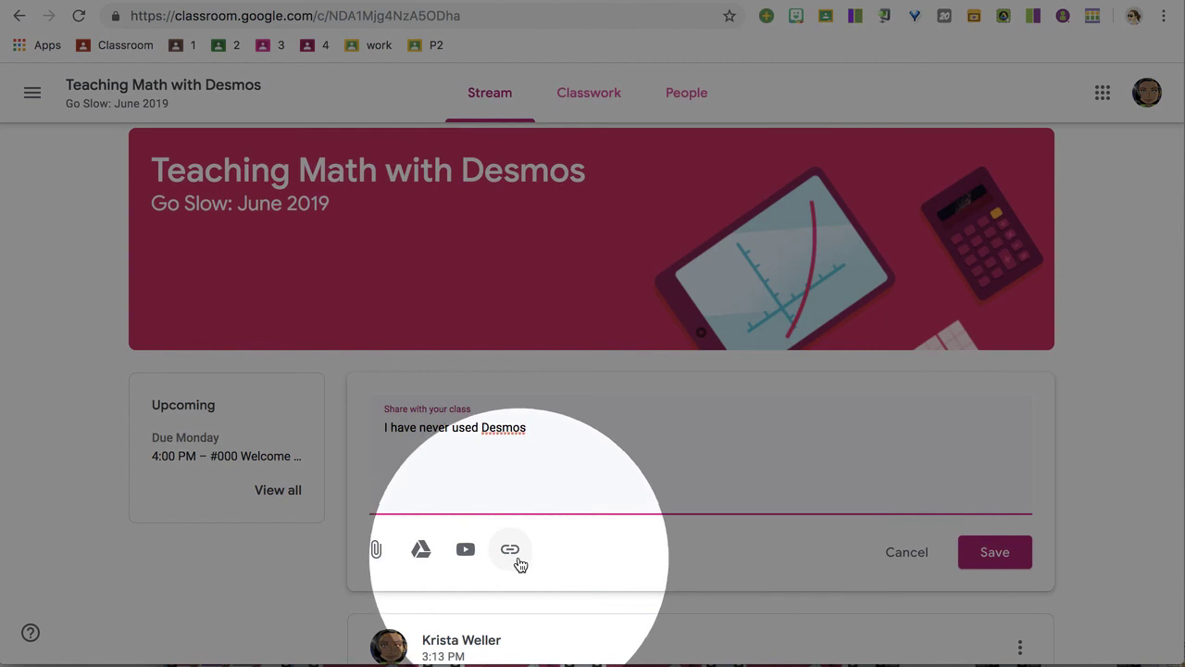
pyautogui.click(994, 552)
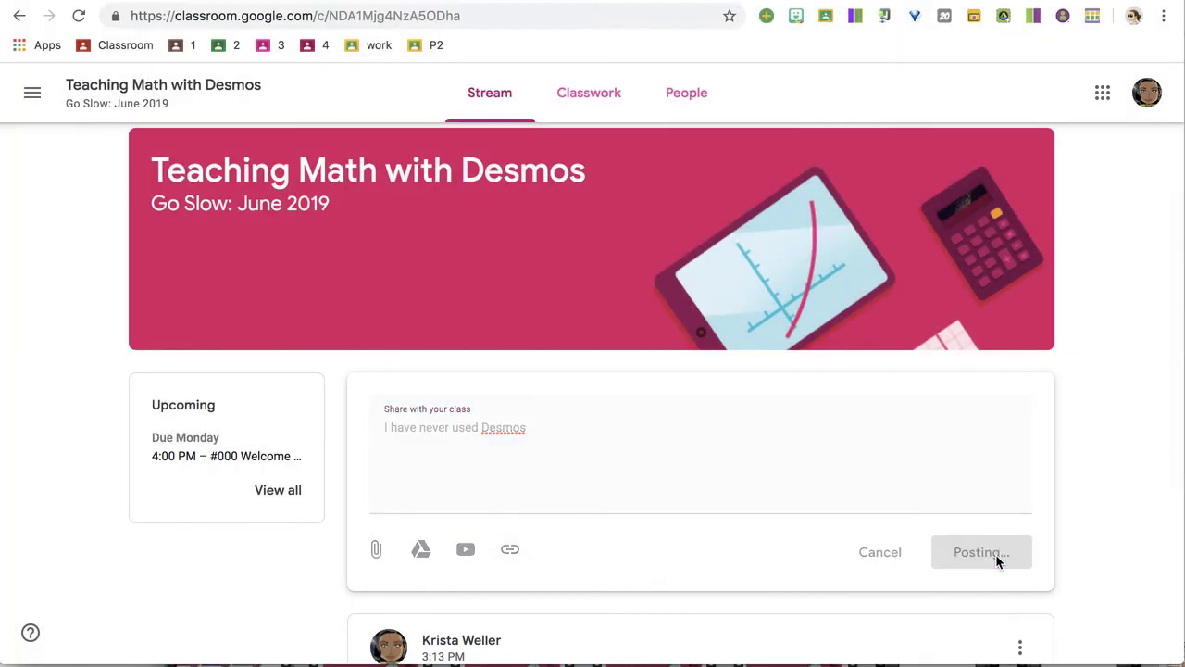
pyautogui.click(982, 552)
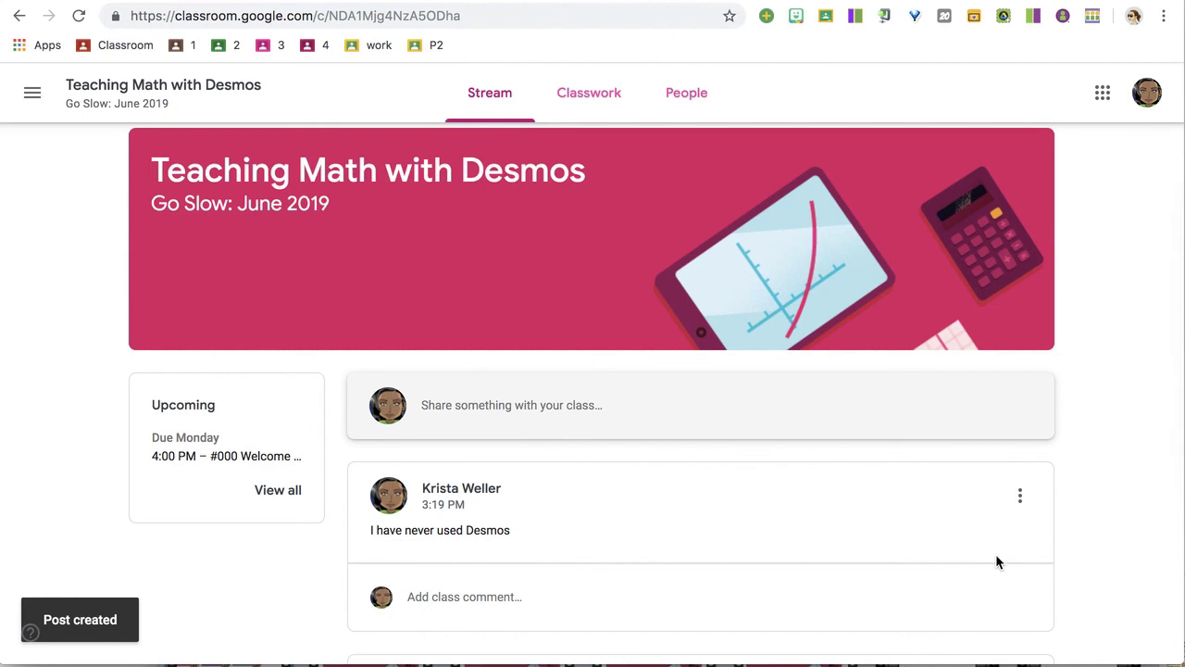
# Scroll the stream and open the #000 Welcome and say hello assignment.
pyautogui.scroll(-3)
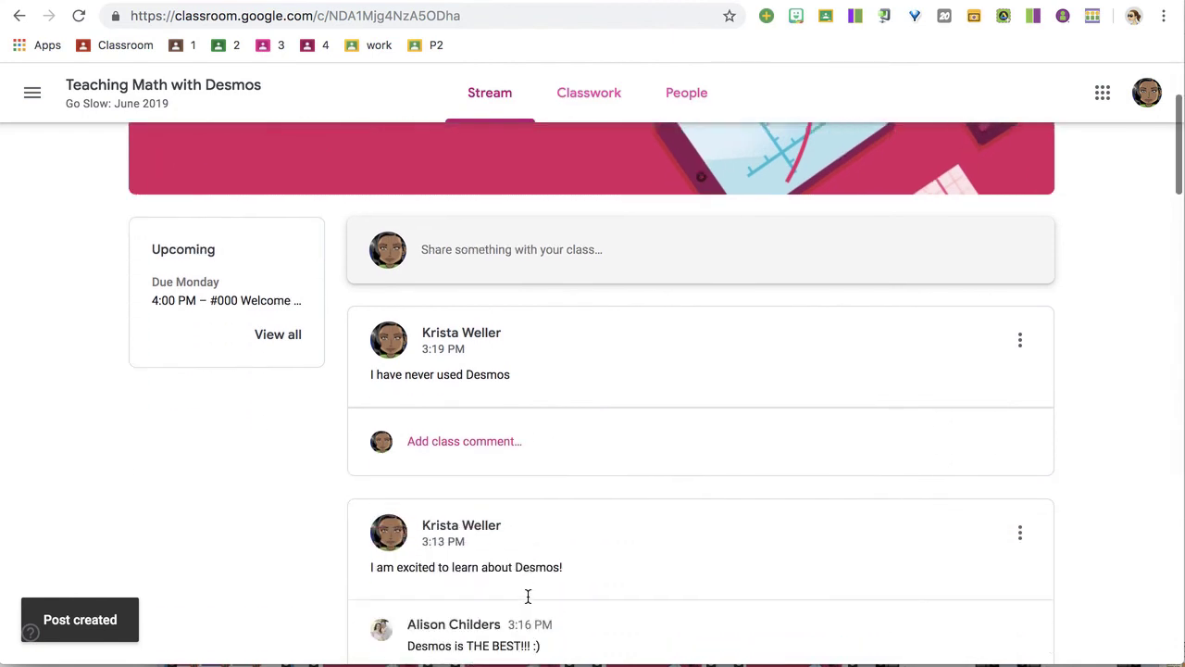
pyautogui.scroll(-3)
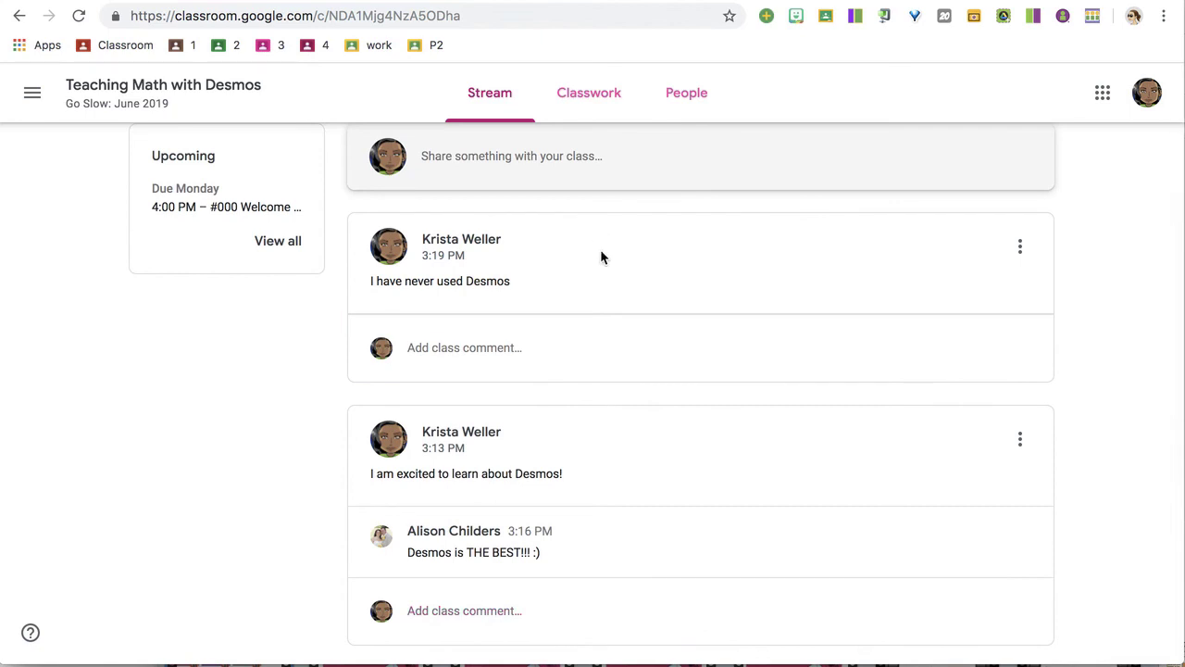
pyautogui.rightClick(602, 259)
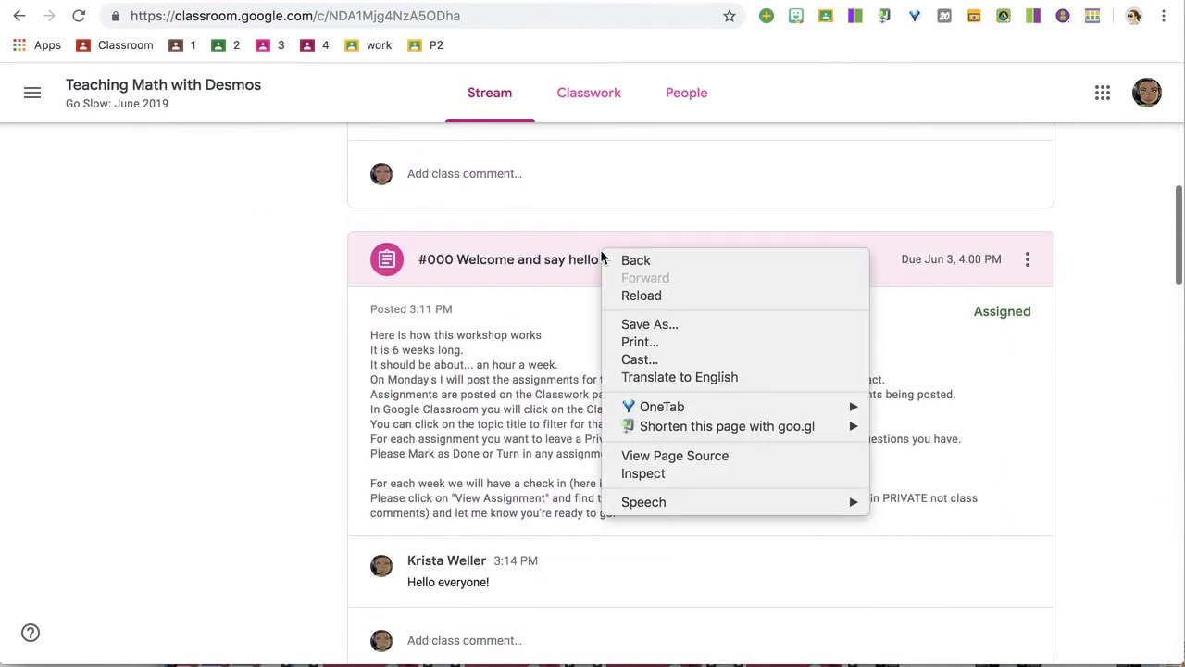
pyautogui.click(234, 322)
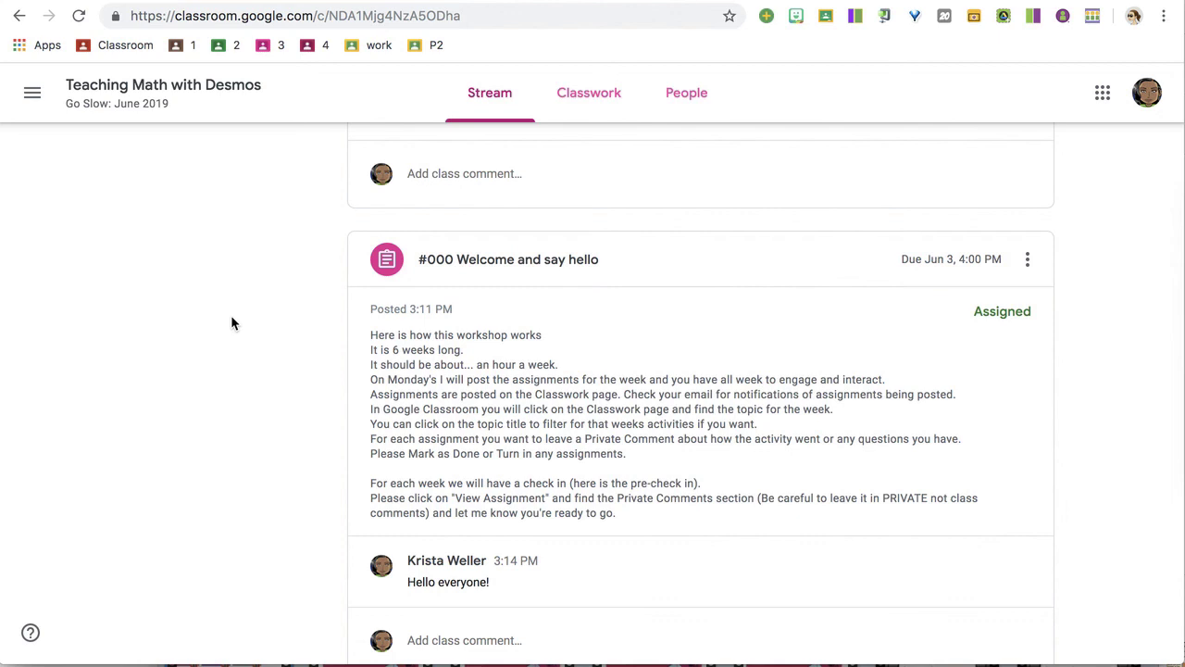
pyautogui.moveTo(508, 319)
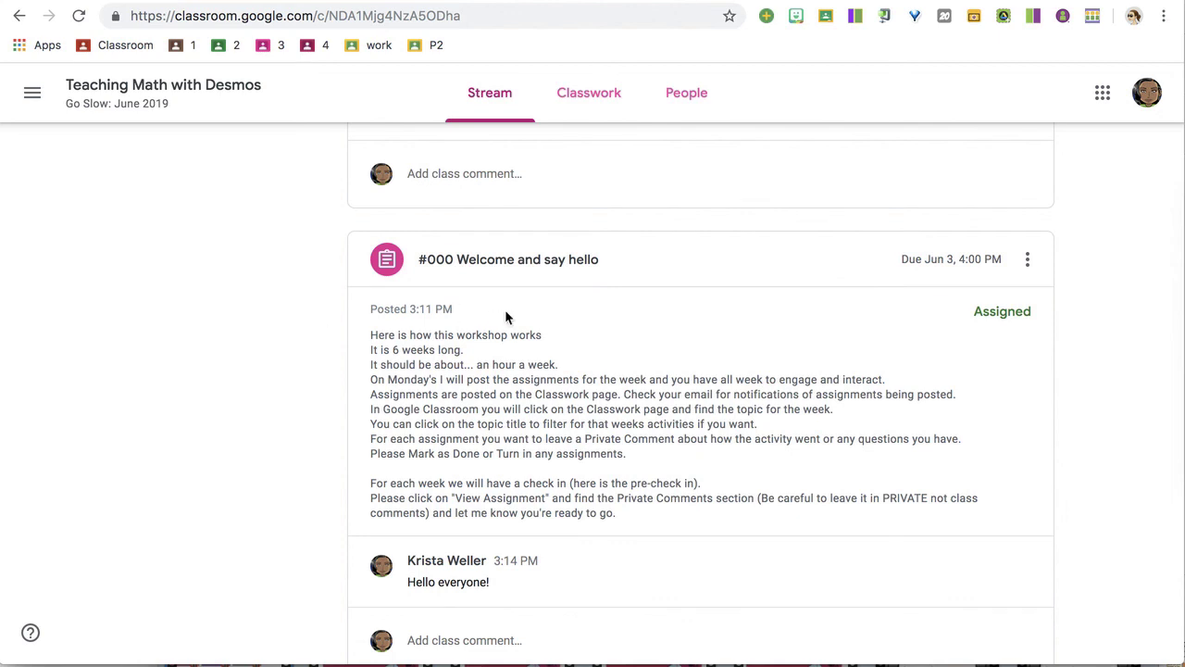
pyautogui.moveTo(371, 334); pyautogui.dragTo(615, 513)
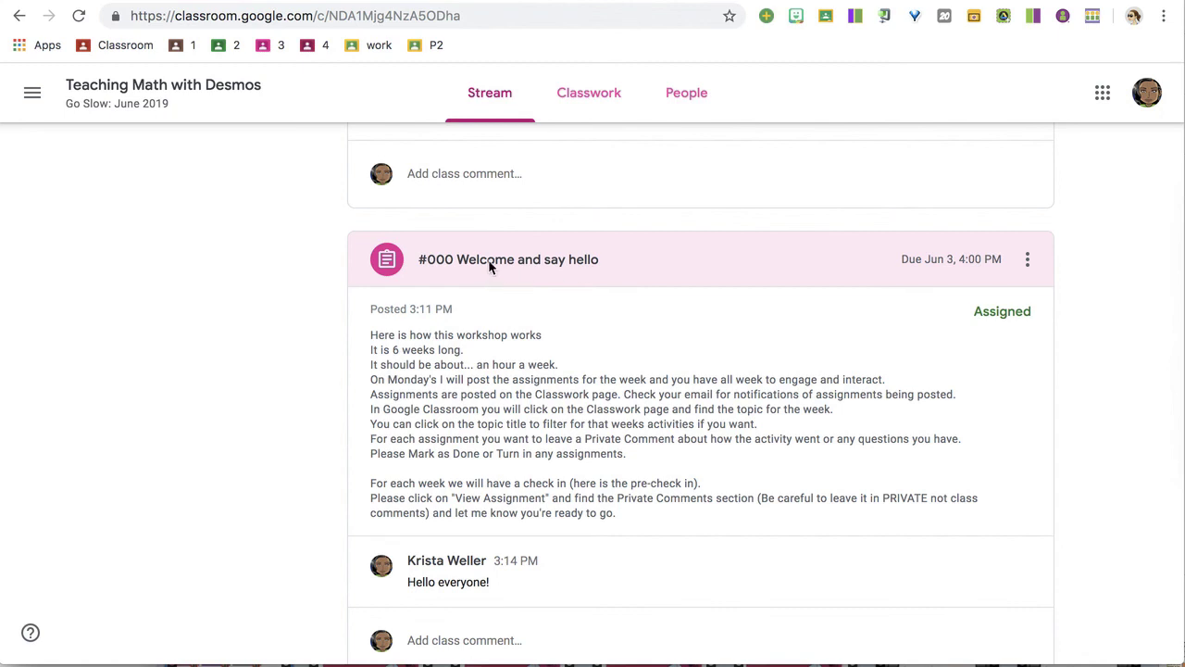
pyautogui.click(508, 259)
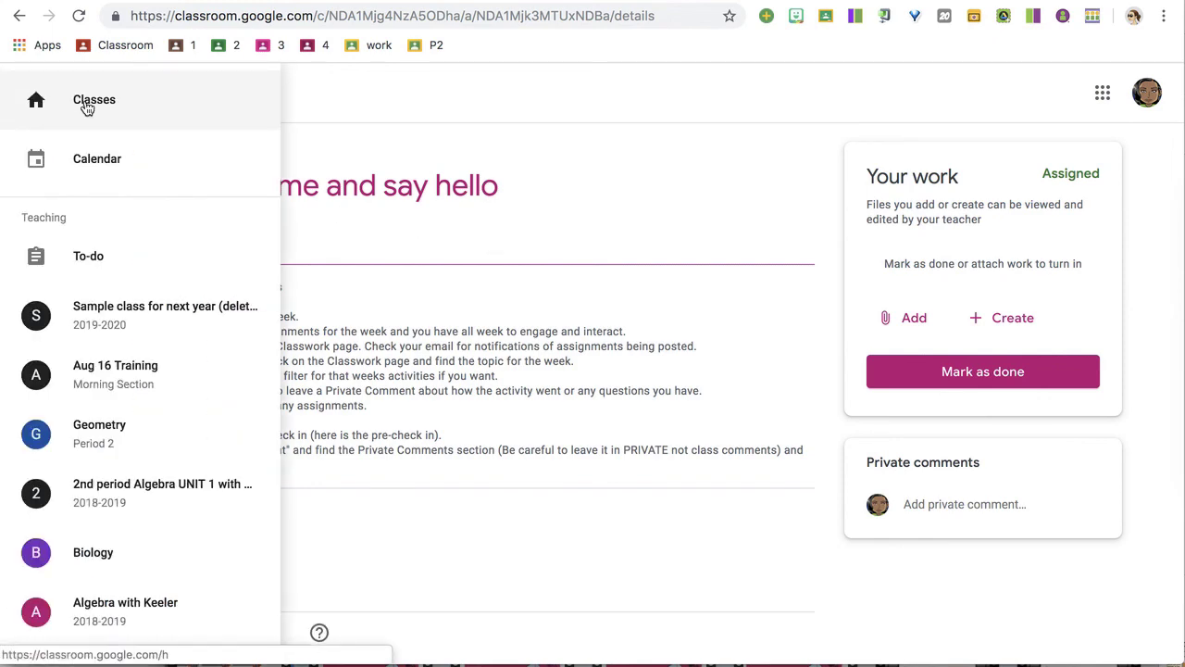
# Return via the Classes list to the Teaching Math with Desmos stream.
pyautogui.click(92, 100)
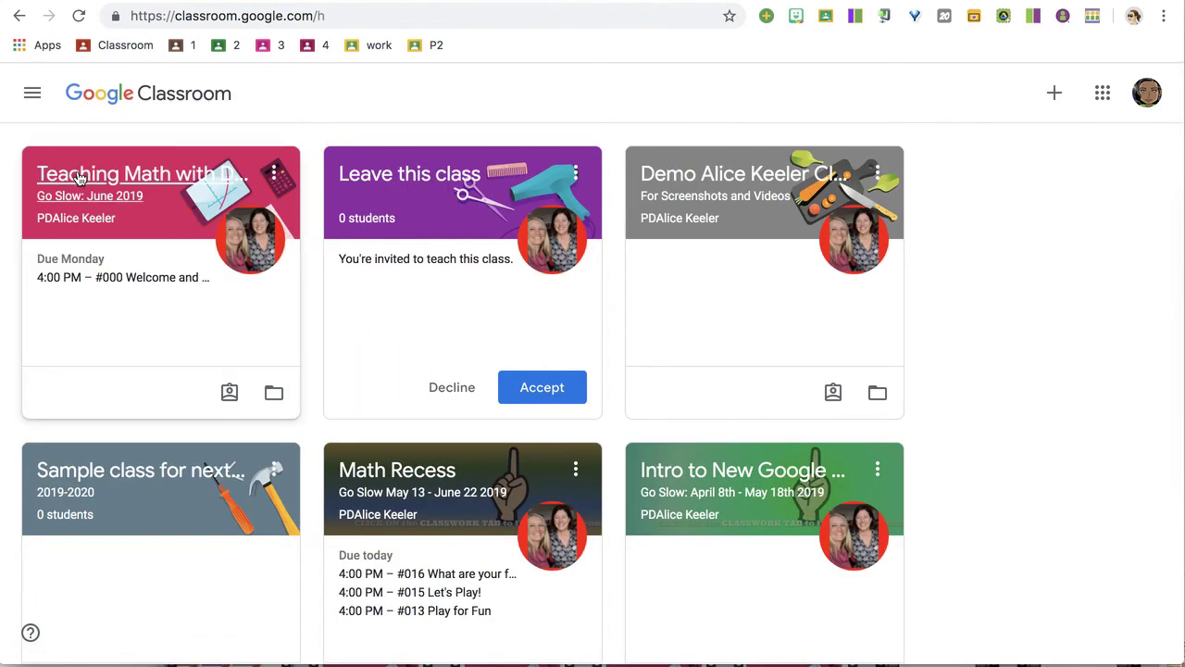
pyautogui.click(139, 174)
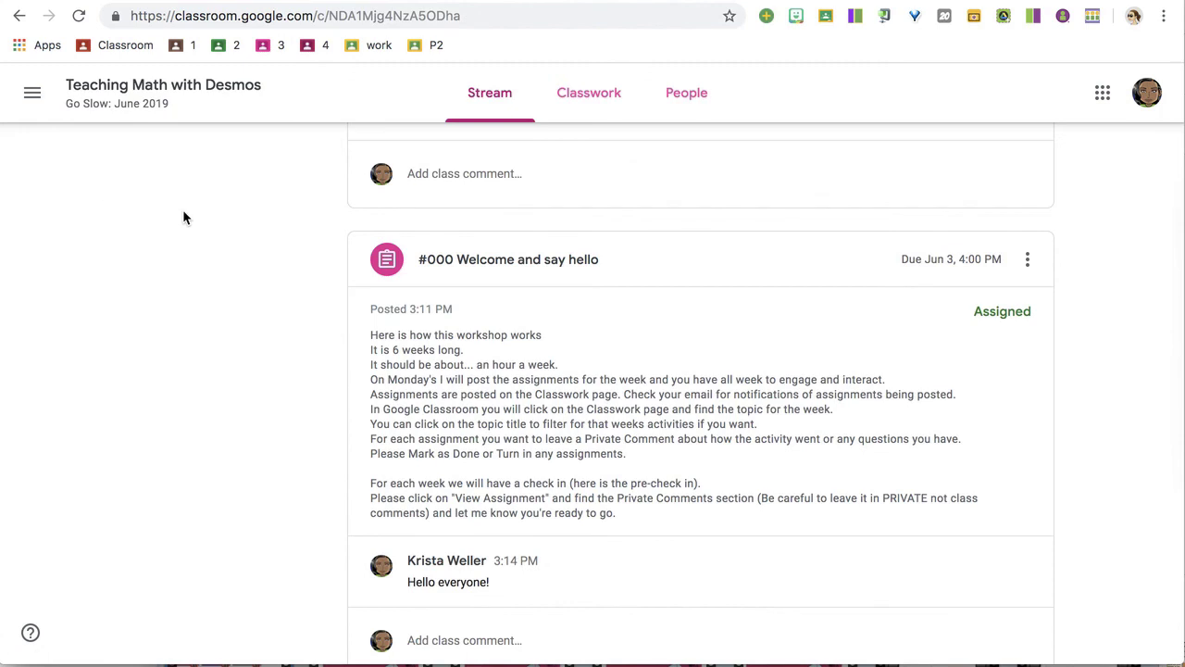
pyautogui.scroll(3)
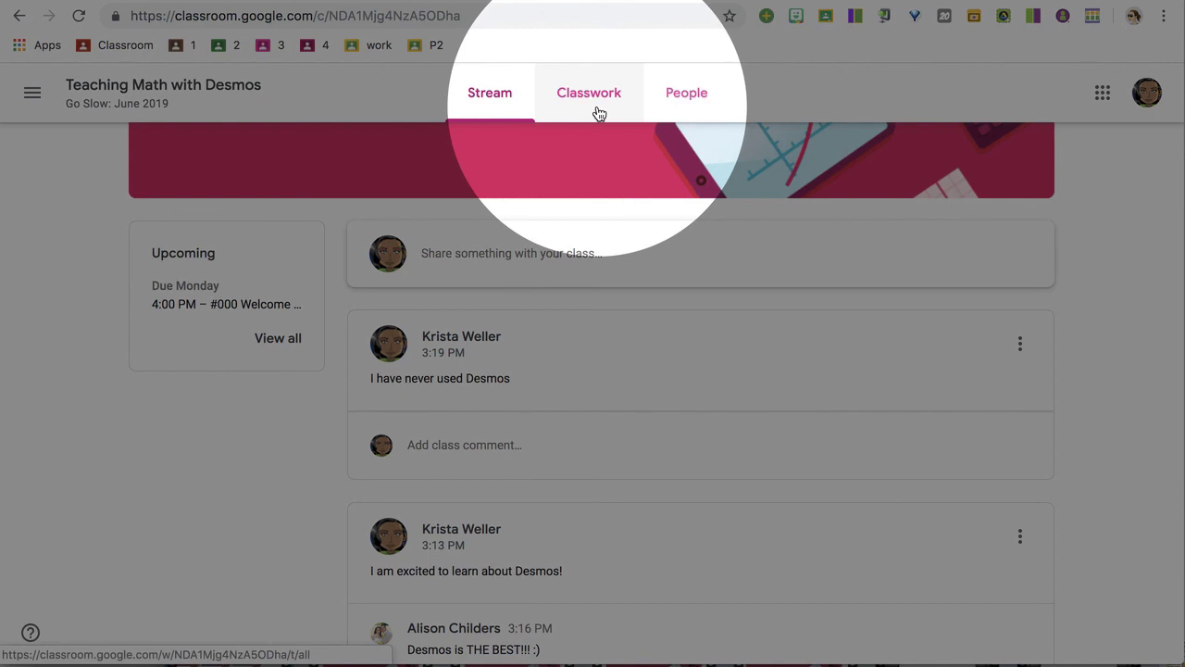
# Show the Classwork page with its Welcome, Desmos Resources and Desmos Tweets topics.
pyautogui.click(589, 93)
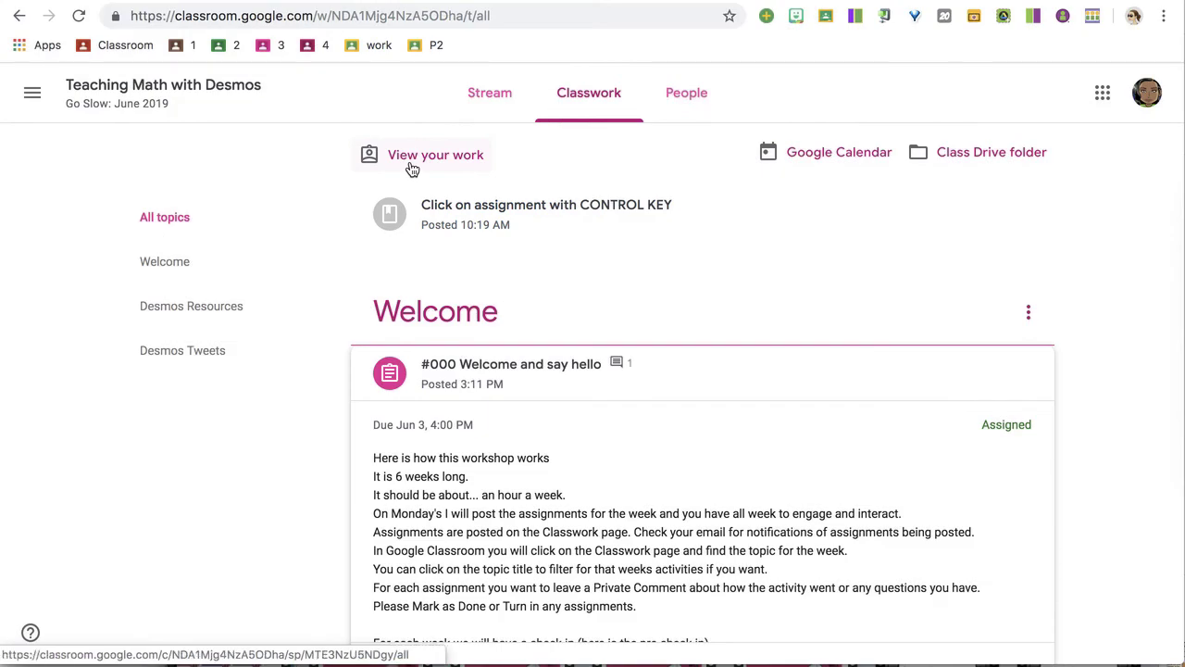
pyautogui.scroll(-3)
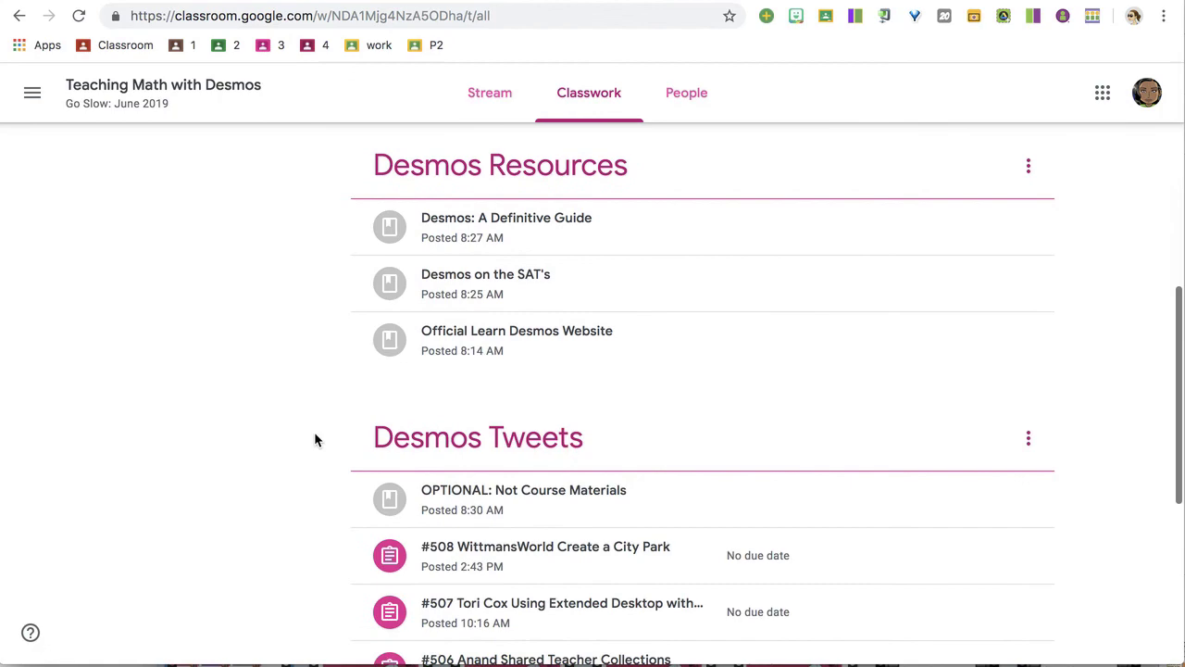
pyautogui.scroll(-3)
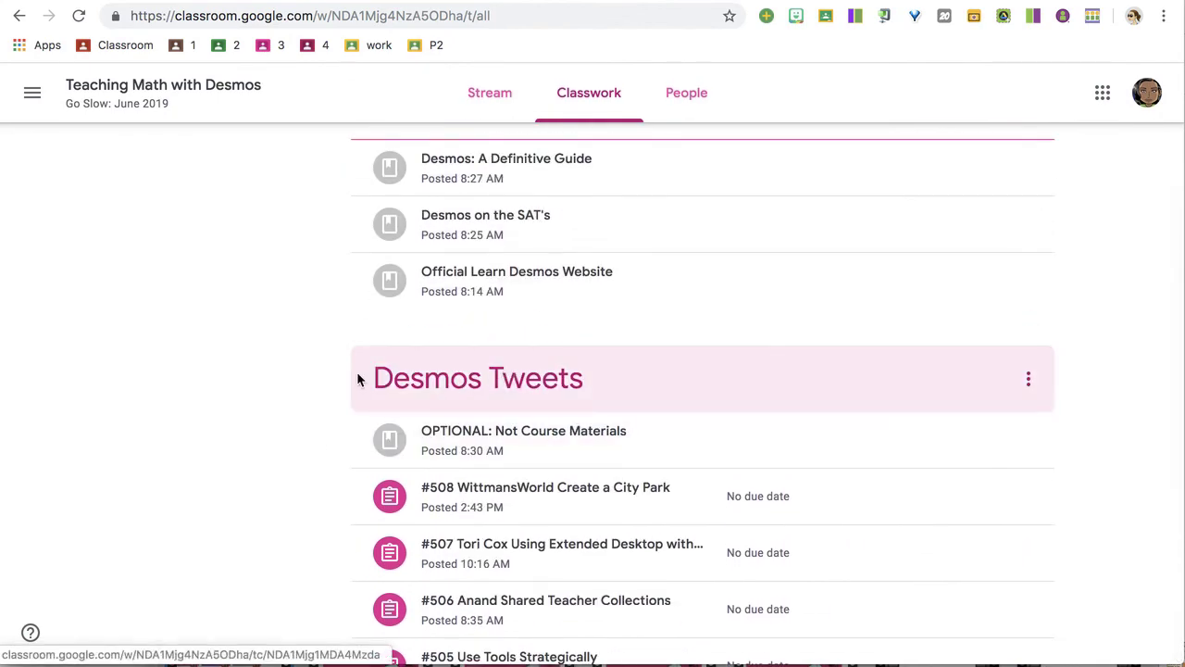
# Filter classwork to the Desmos Tweets topic, then return to all topics.
pyautogui.click(478, 378)
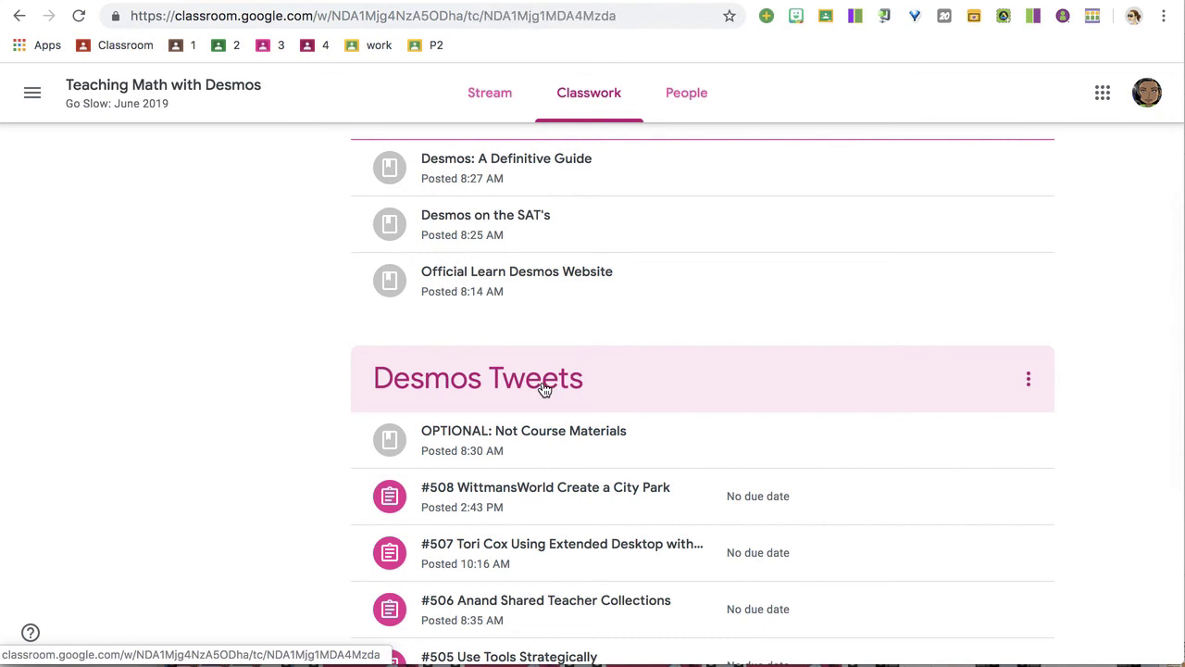
pyautogui.click(478, 378)
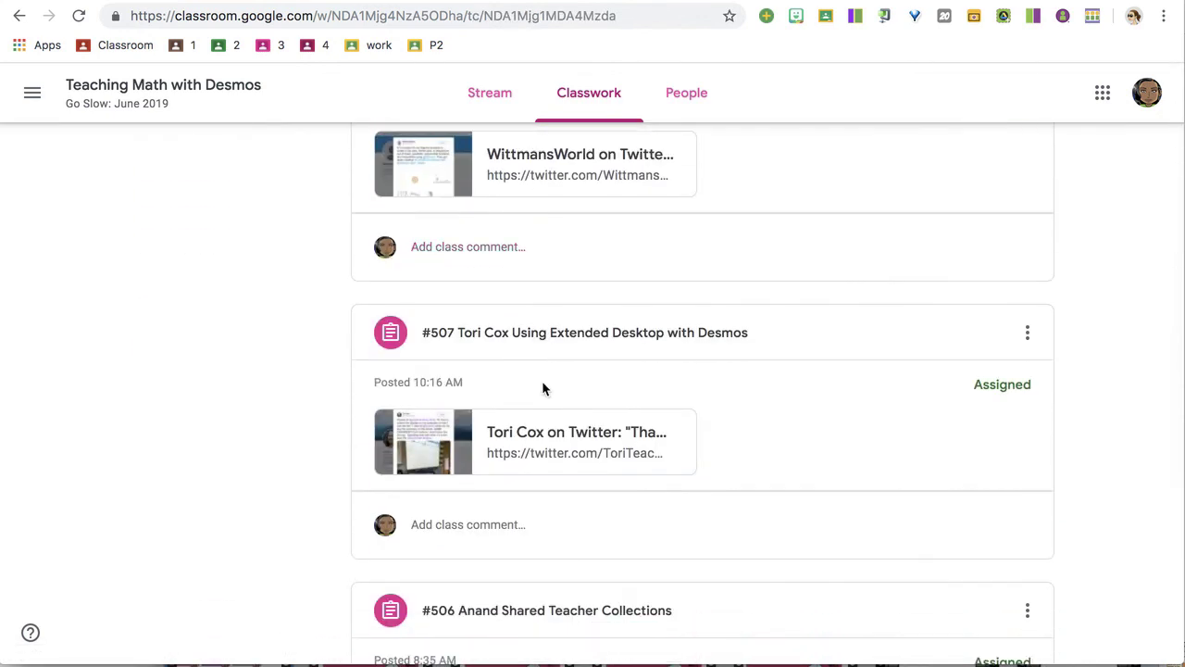
pyautogui.moveTo(393, 296)
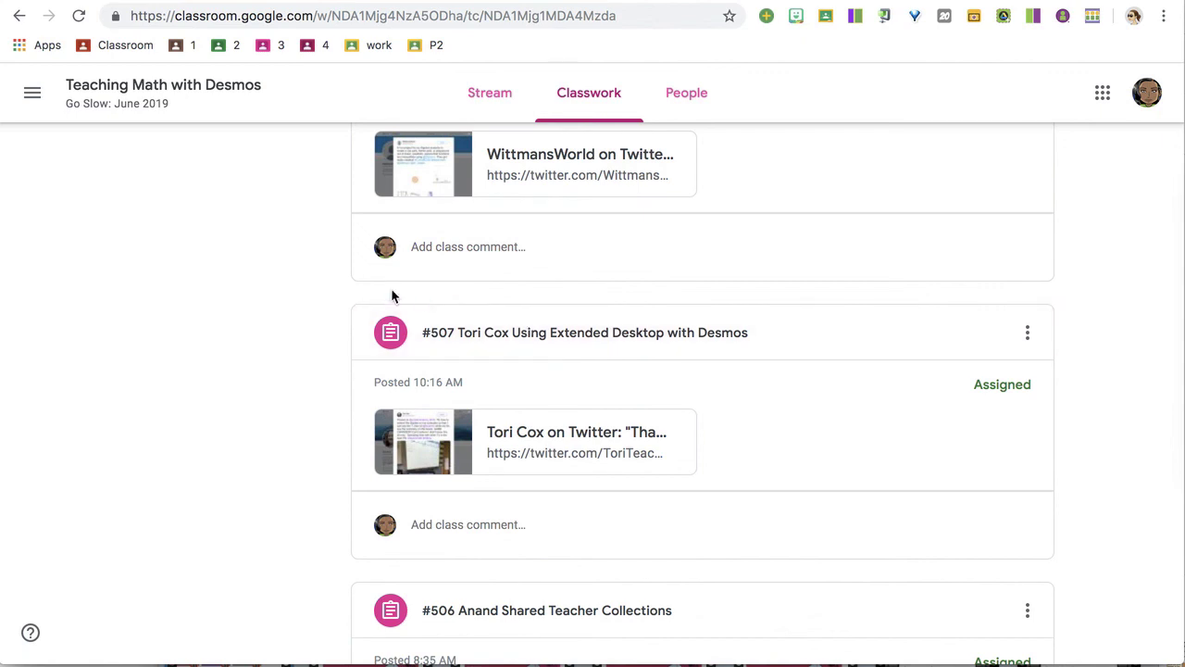
pyautogui.click(589, 93)
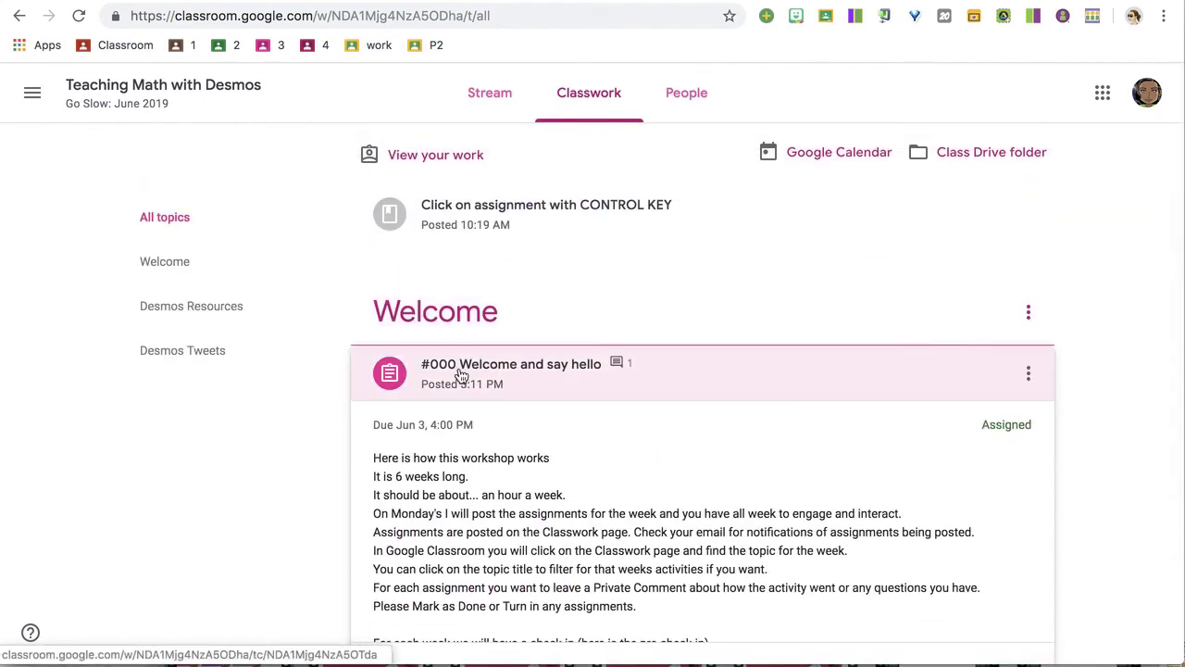
# Expand the #000 Welcome and say hello assignment and view its full page.
pyautogui.click(511, 374)
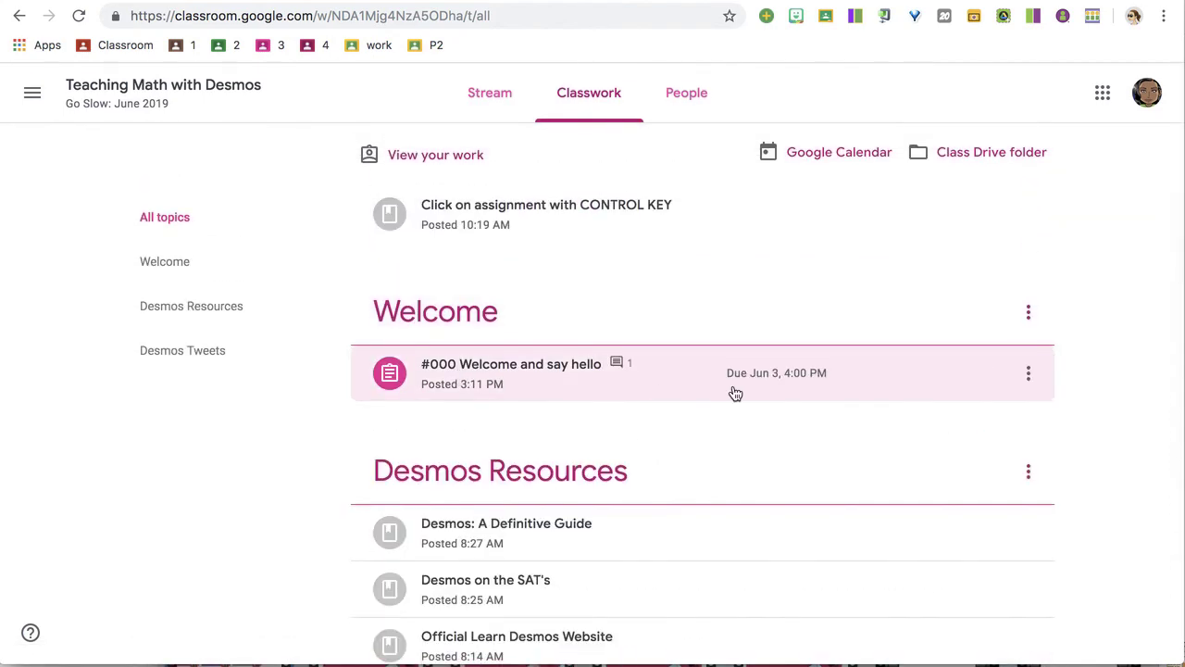
pyautogui.moveTo(574, 387)
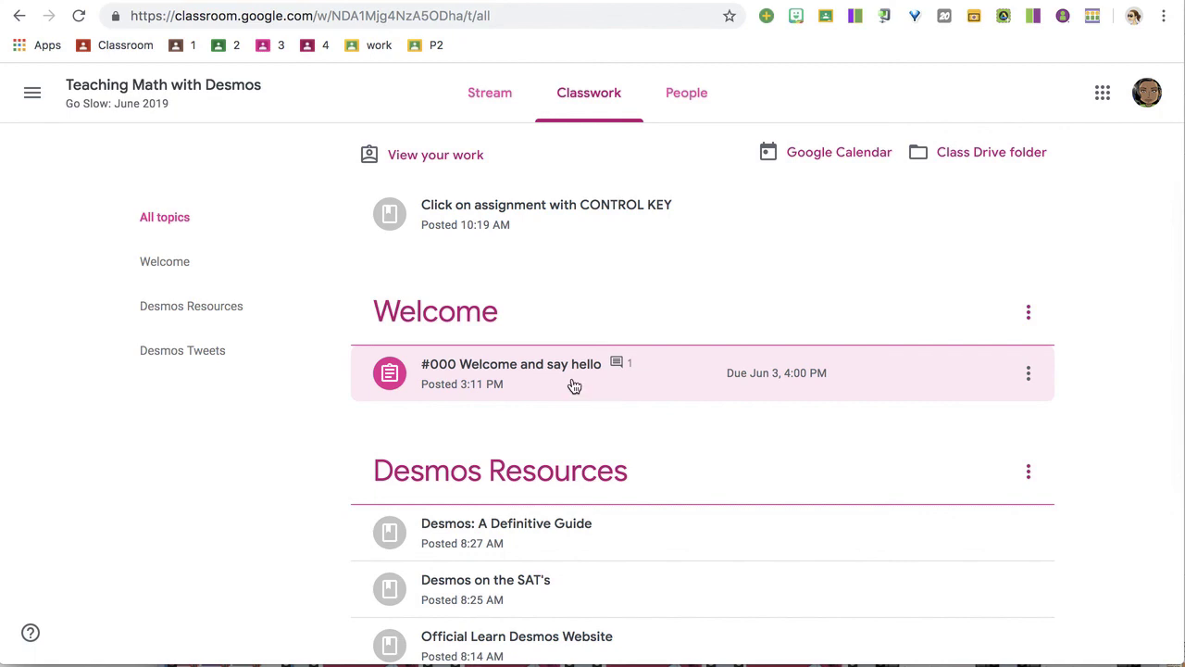
pyautogui.click(511, 363)
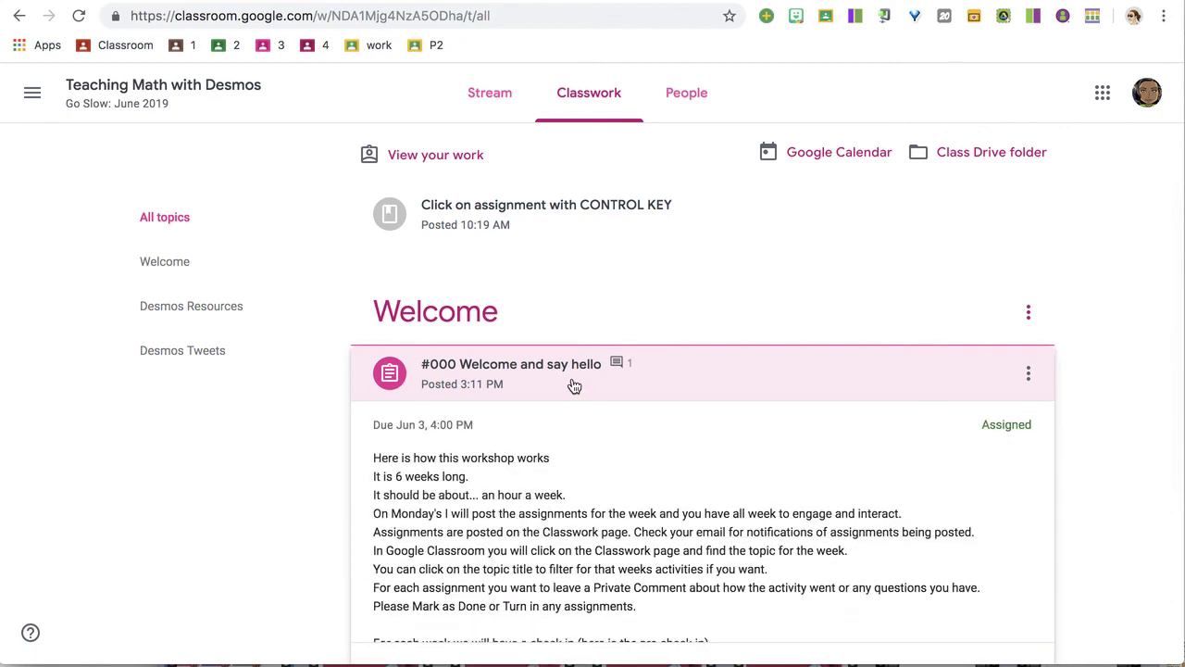
pyautogui.moveTo(256, 489)
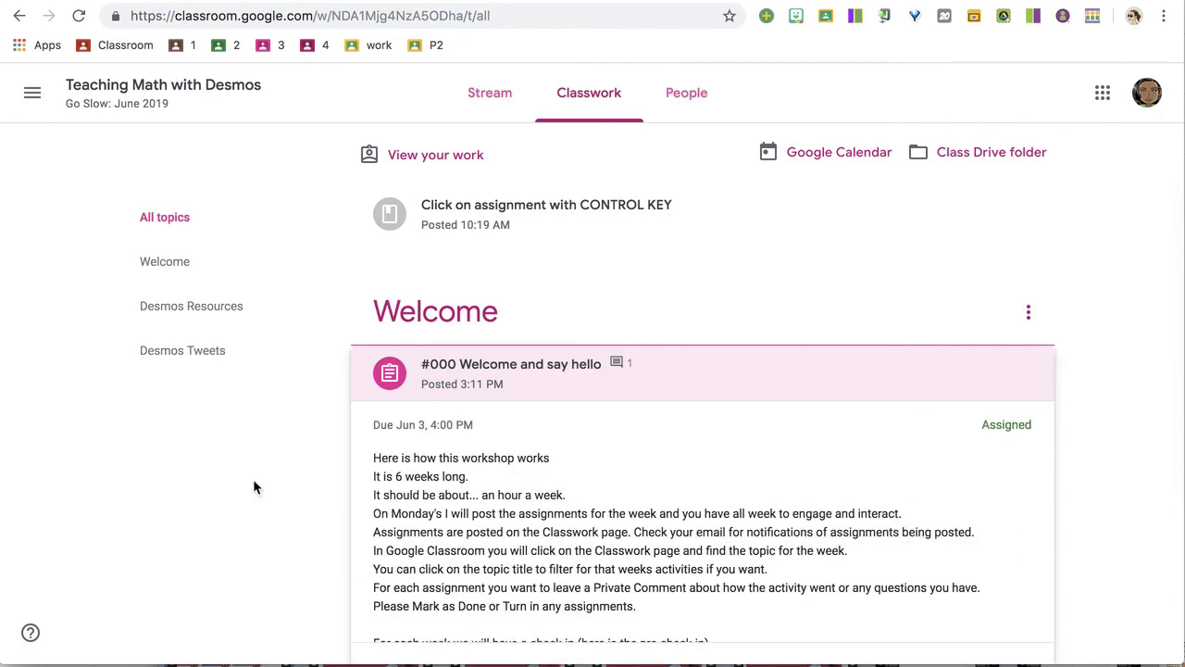
pyautogui.scroll(-3)
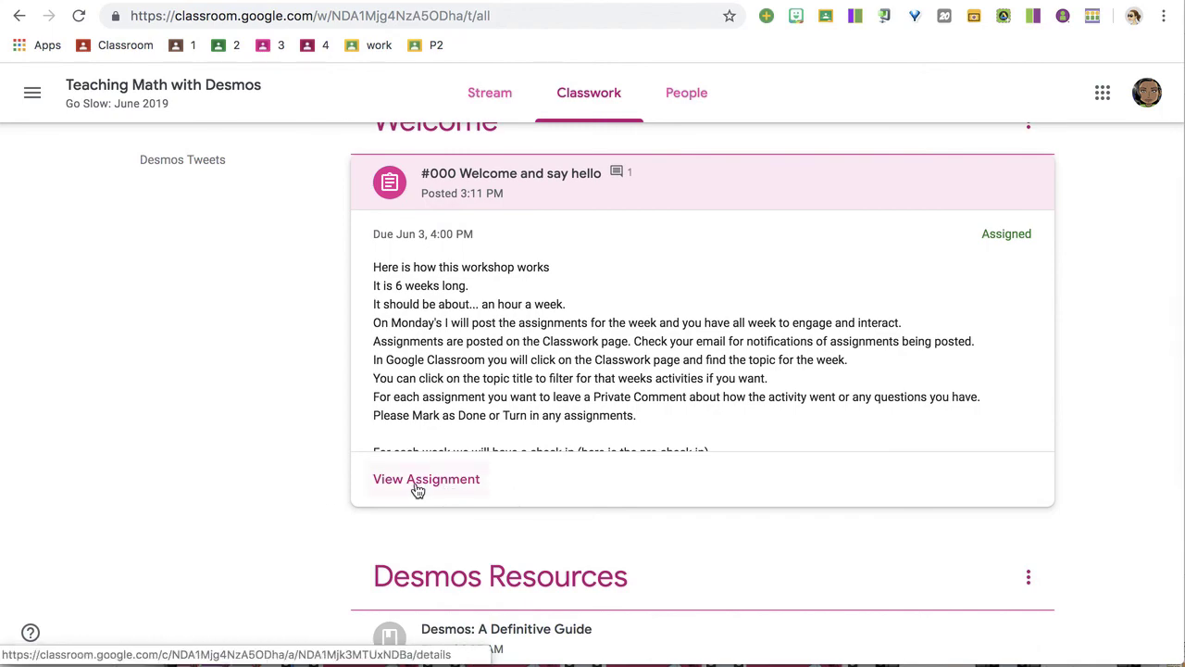
pyautogui.moveTo(448, 490)
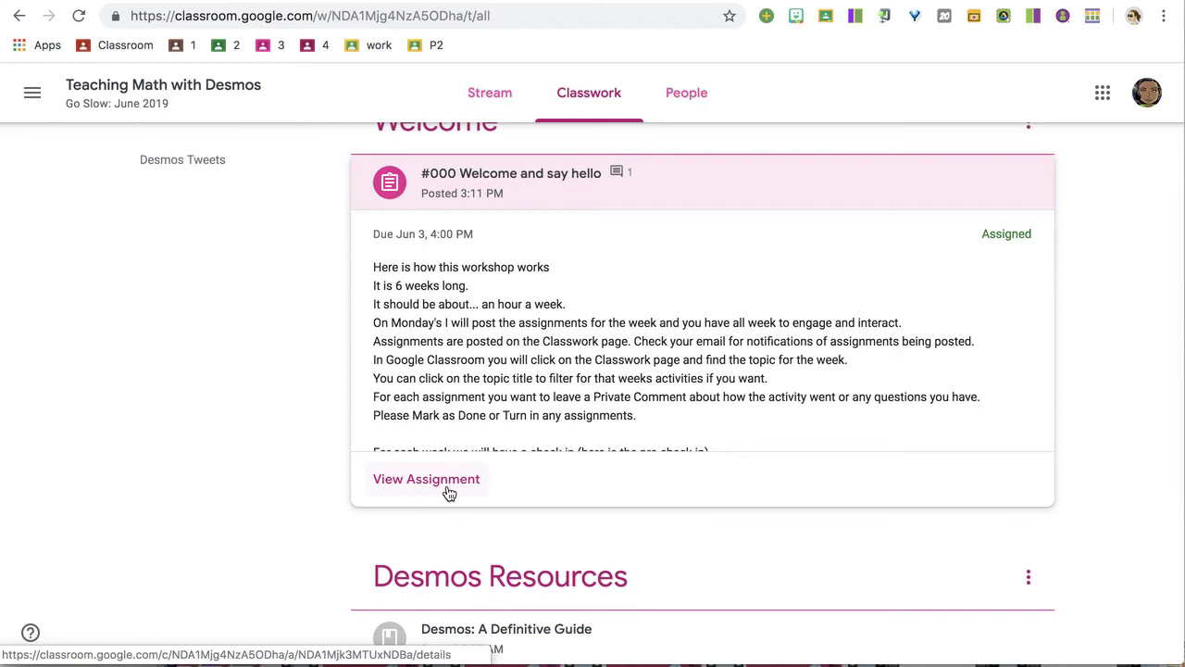
pyautogui.click(426, 478)
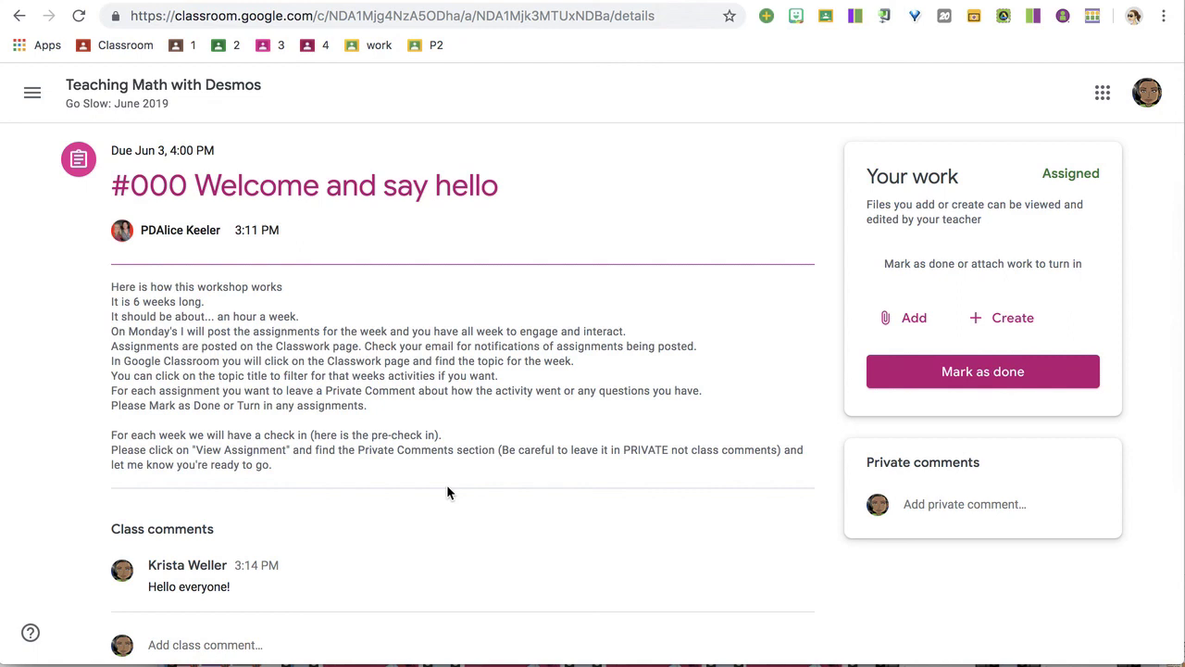
# Review the assignment instructions before adding work in the Your work panel.
pyautogui.moveTo(322, 185); pyautogui.dragTo(496, 185)
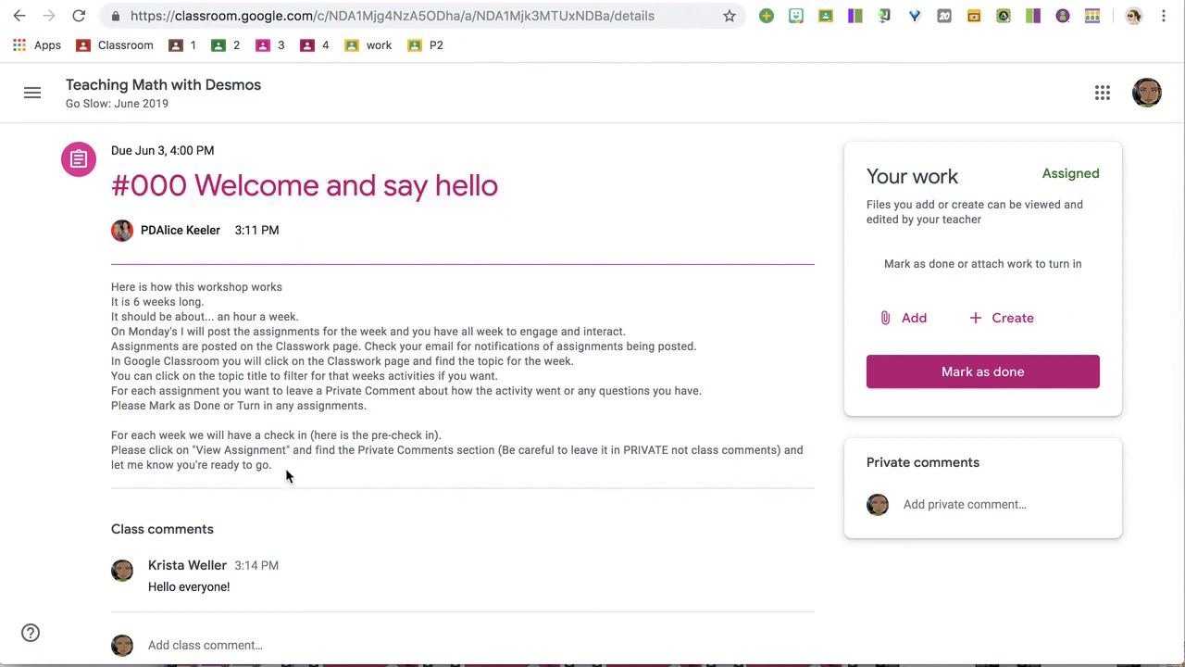
pyautogui.moveTo(112, 285); pyautogui.dragTo(271, 463)
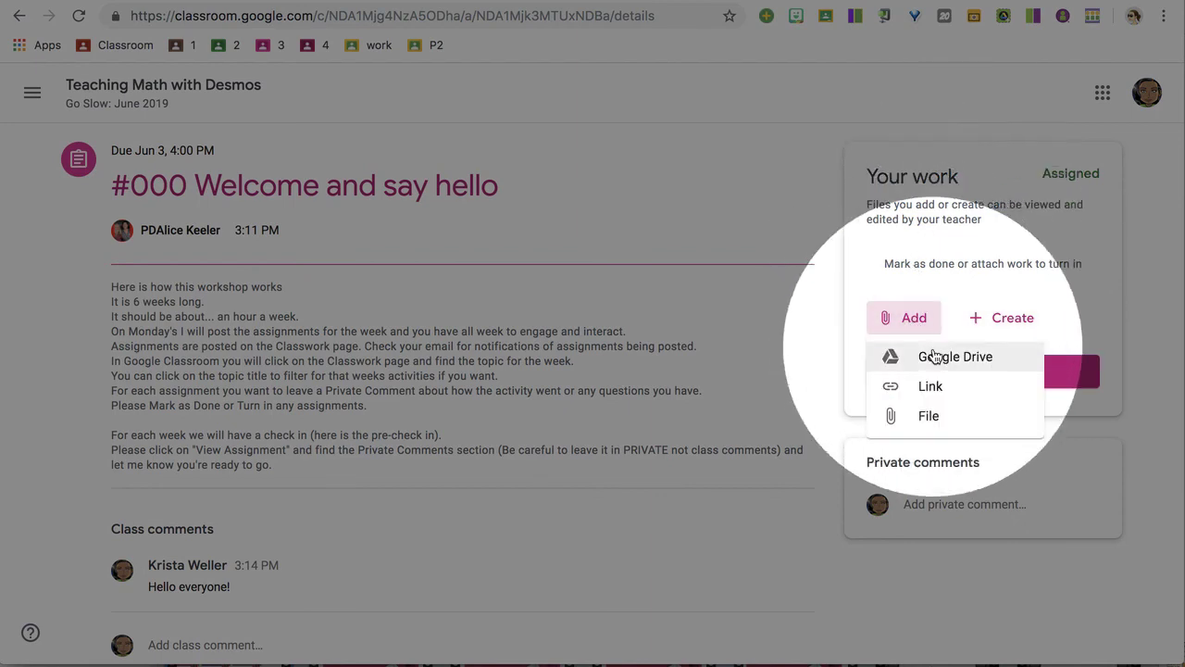
pyautogui.moveTo(930, 387)
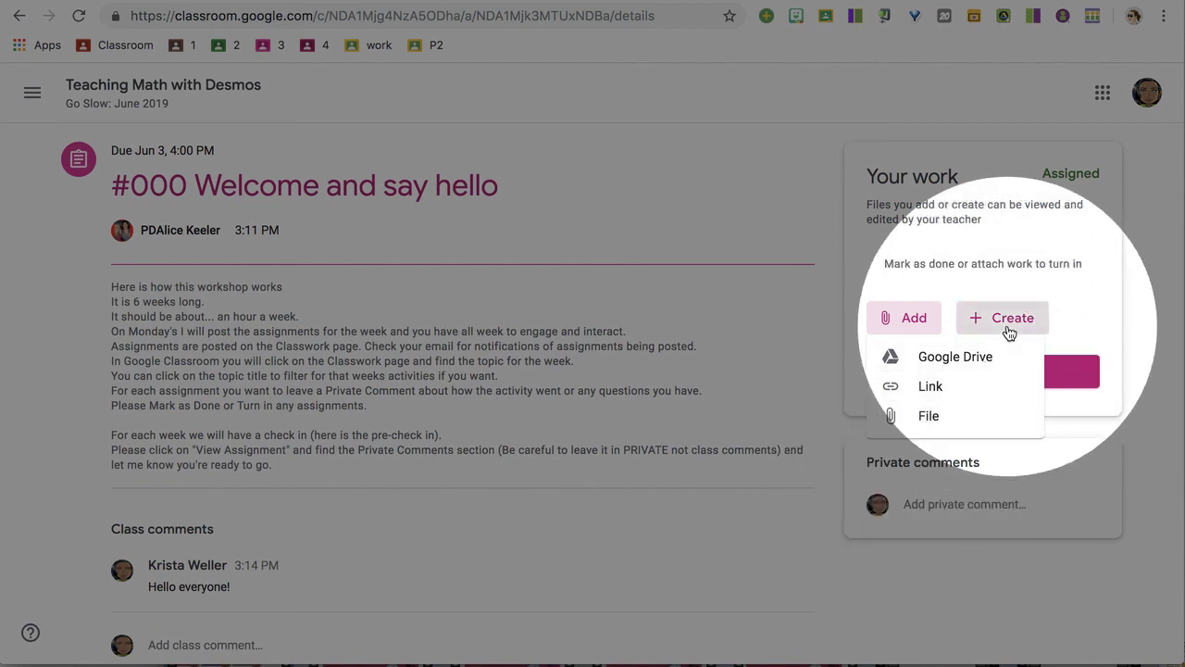
# Create a new Google Doc as the attached work and start turning it in.
pyautogui.click(1002, 318)
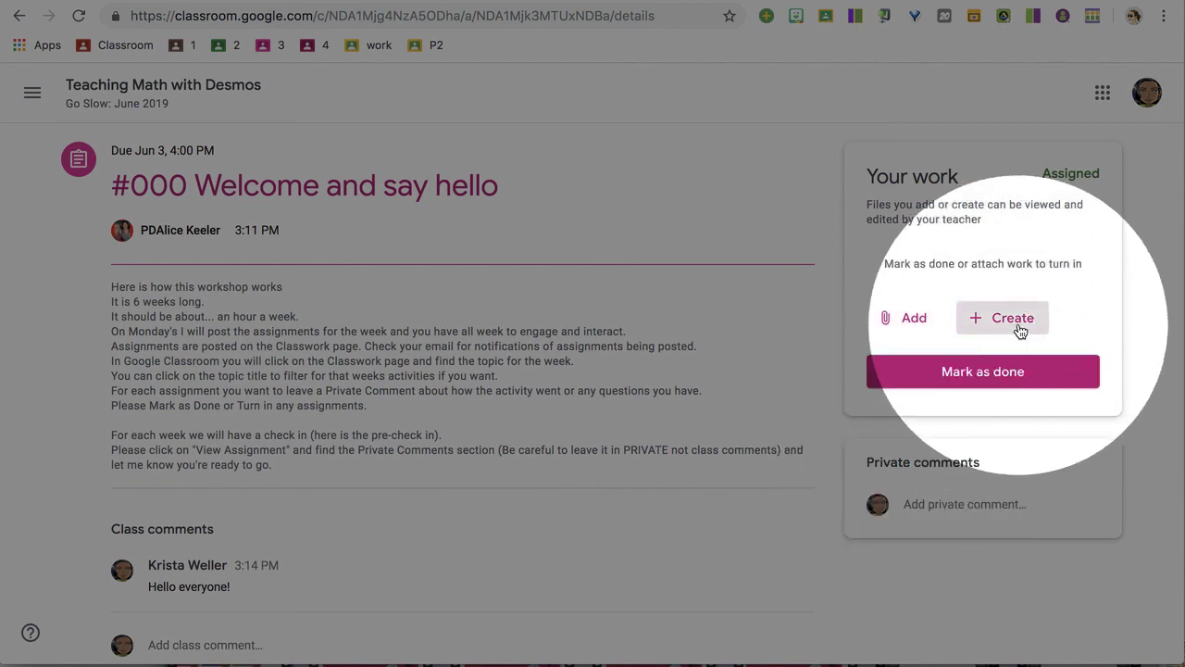
pyautogui.click(1002, 318)
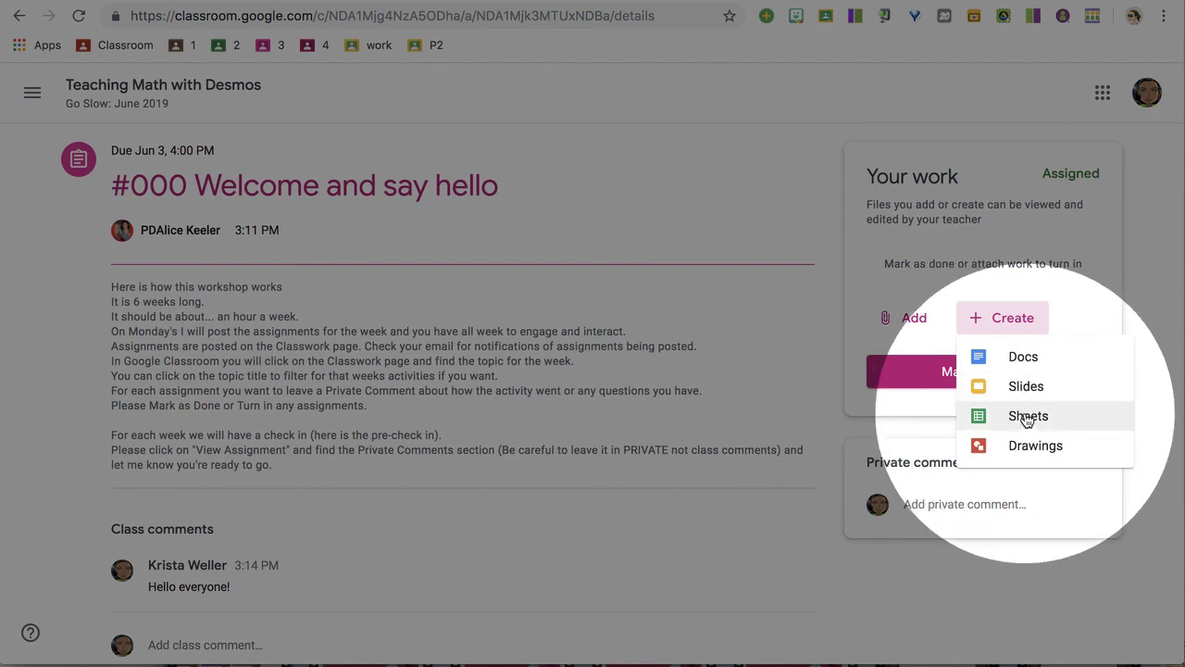
pyautogui.moveTo(1032, 452)
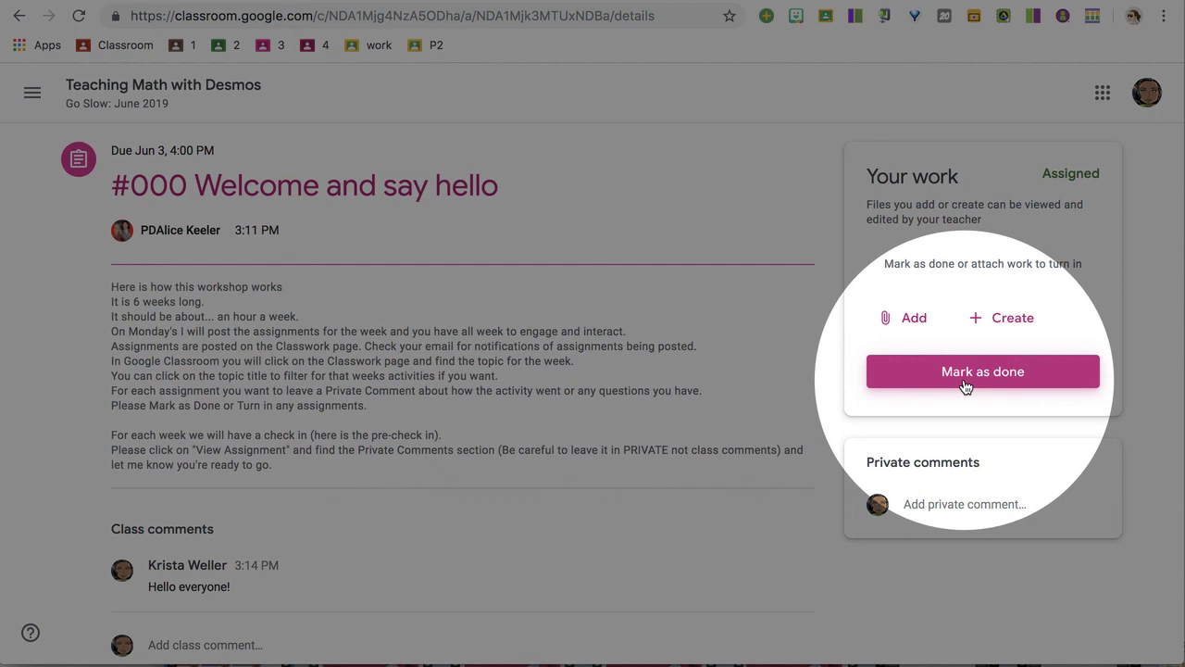
pyautogui.click(1002, 319)
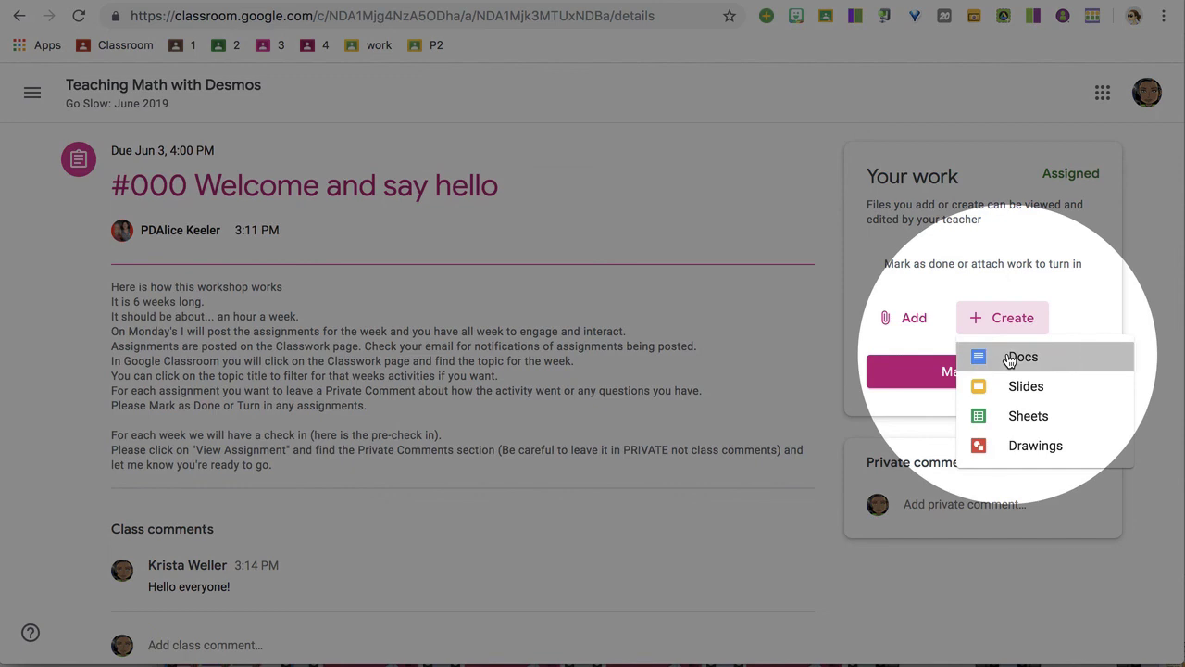
pyautogui.click(1022, 356)
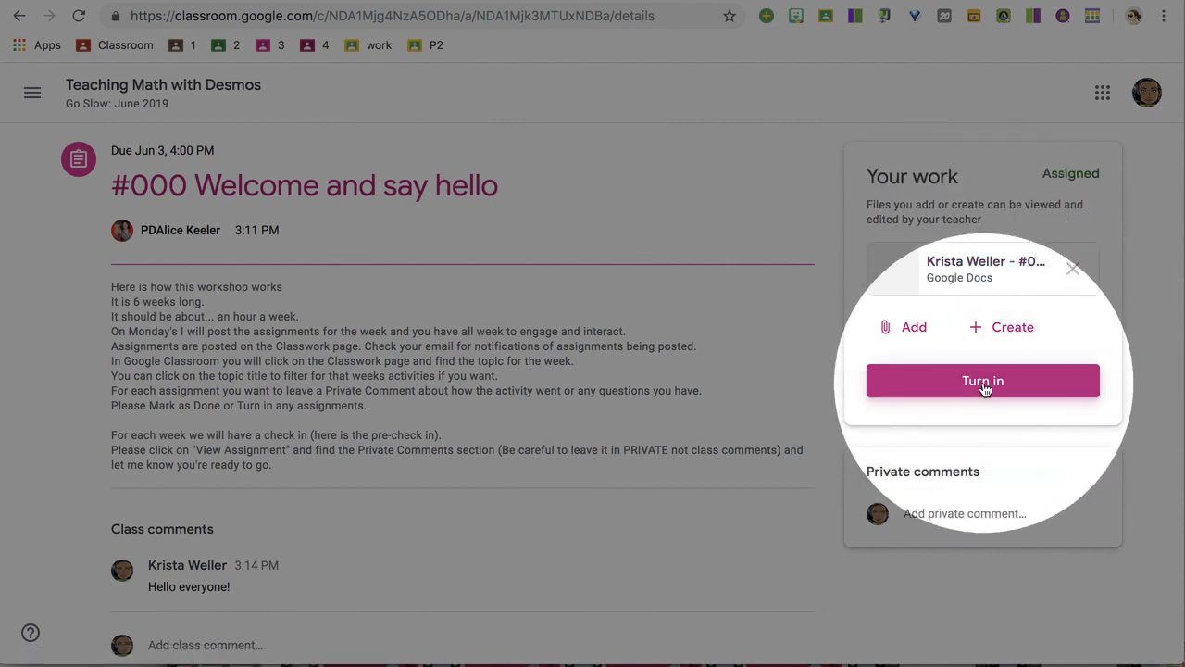
pyautogui.click(982, 381)
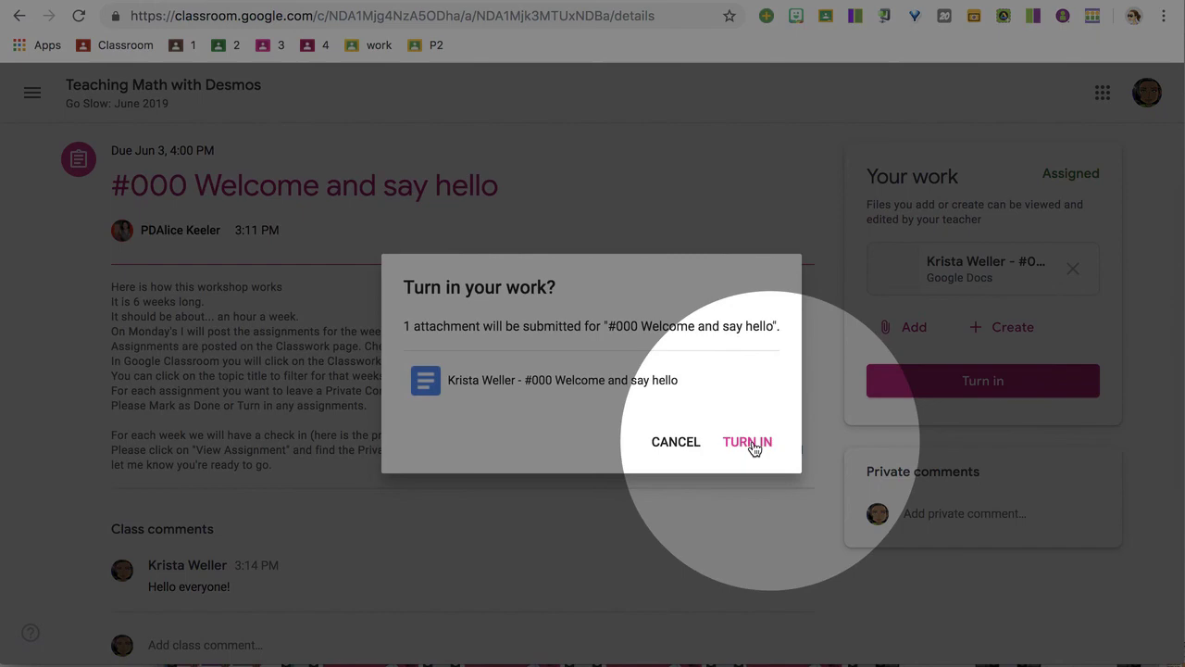
# Confirm the turn-in so the assignment is marked Turned in.
pyautogui.click(748, 440)
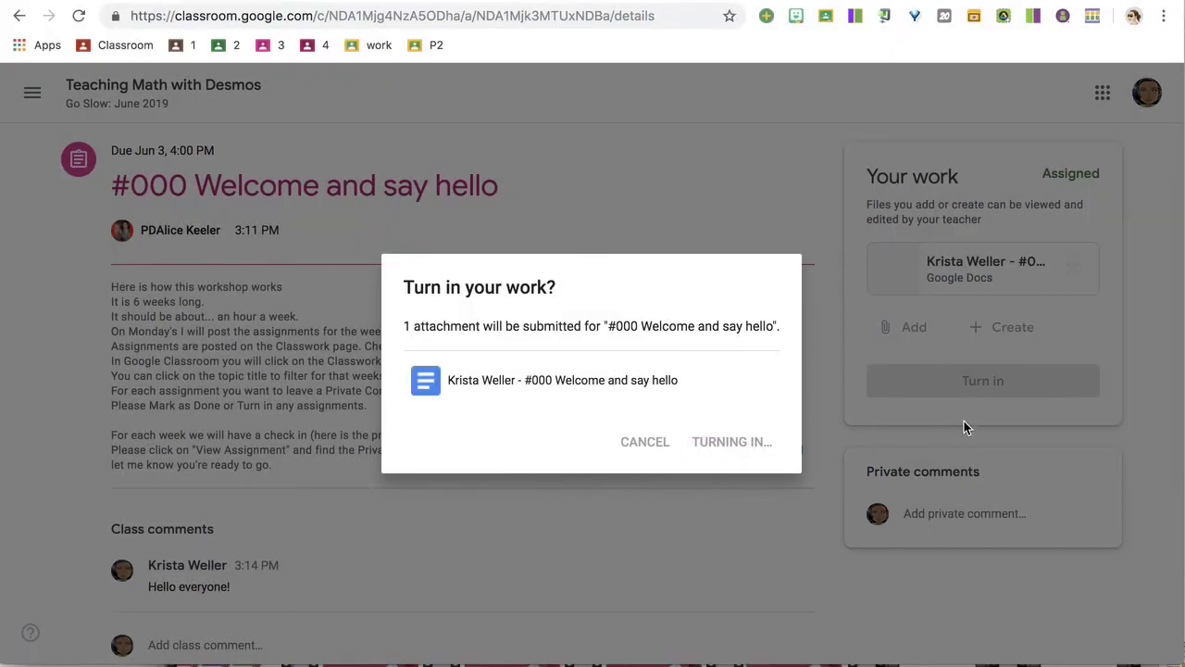
pyautogui.click(732, 441)
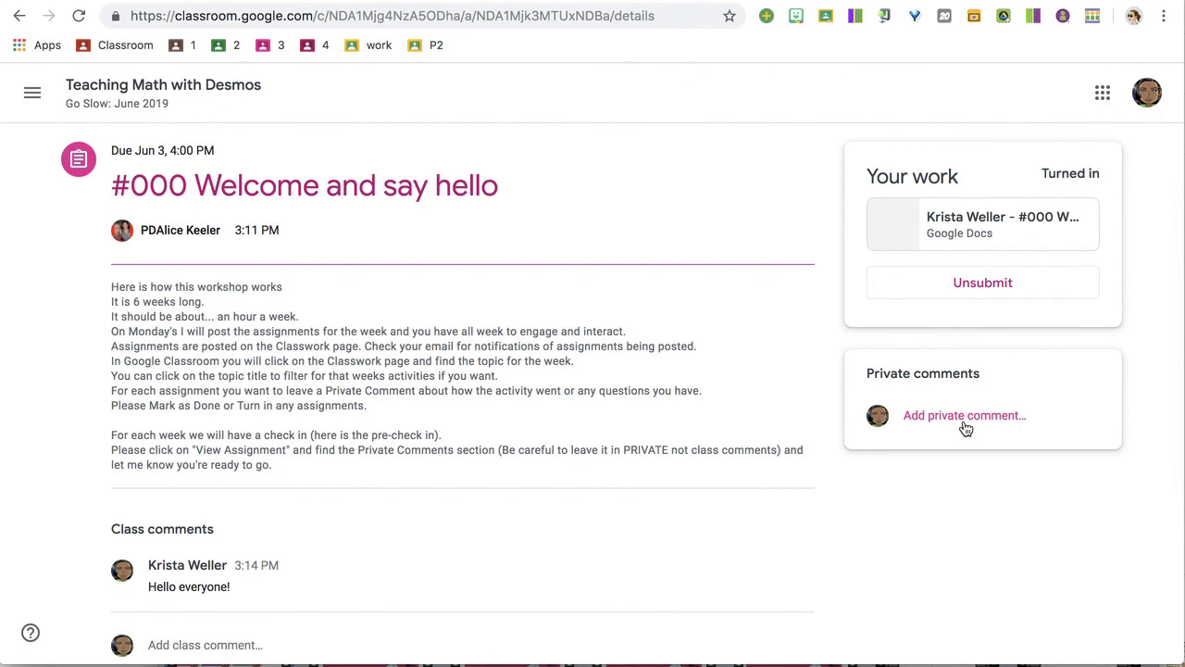
pyautogui.moveTo(972, 418)
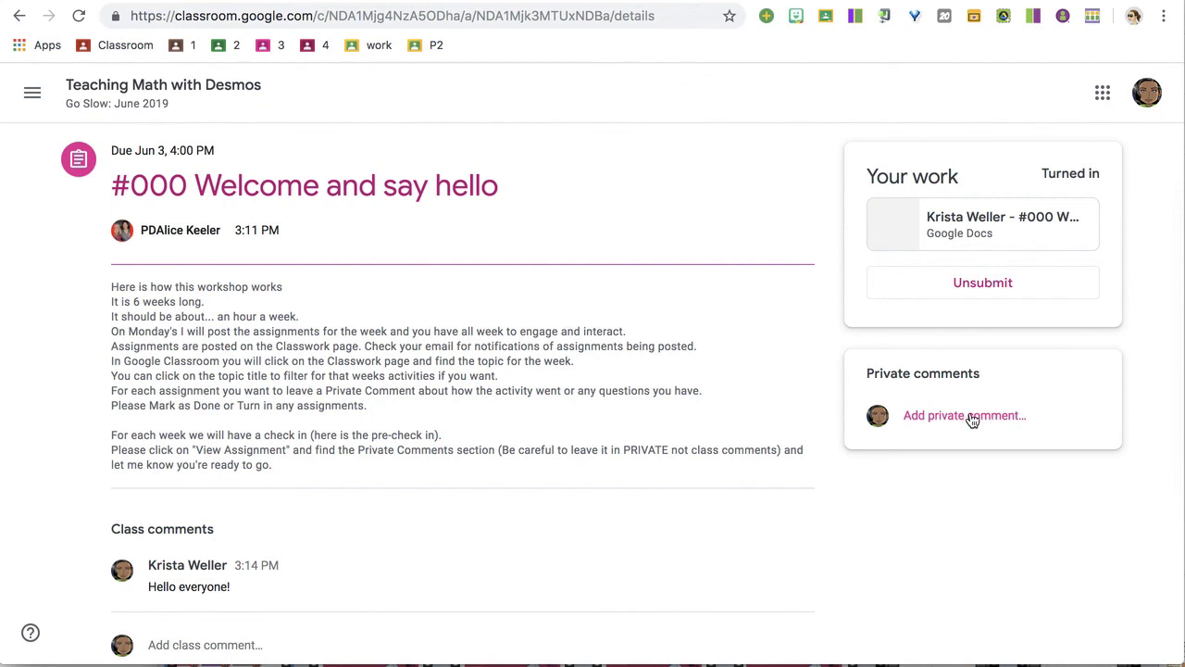
pyautogui.moveTo(948, 423)
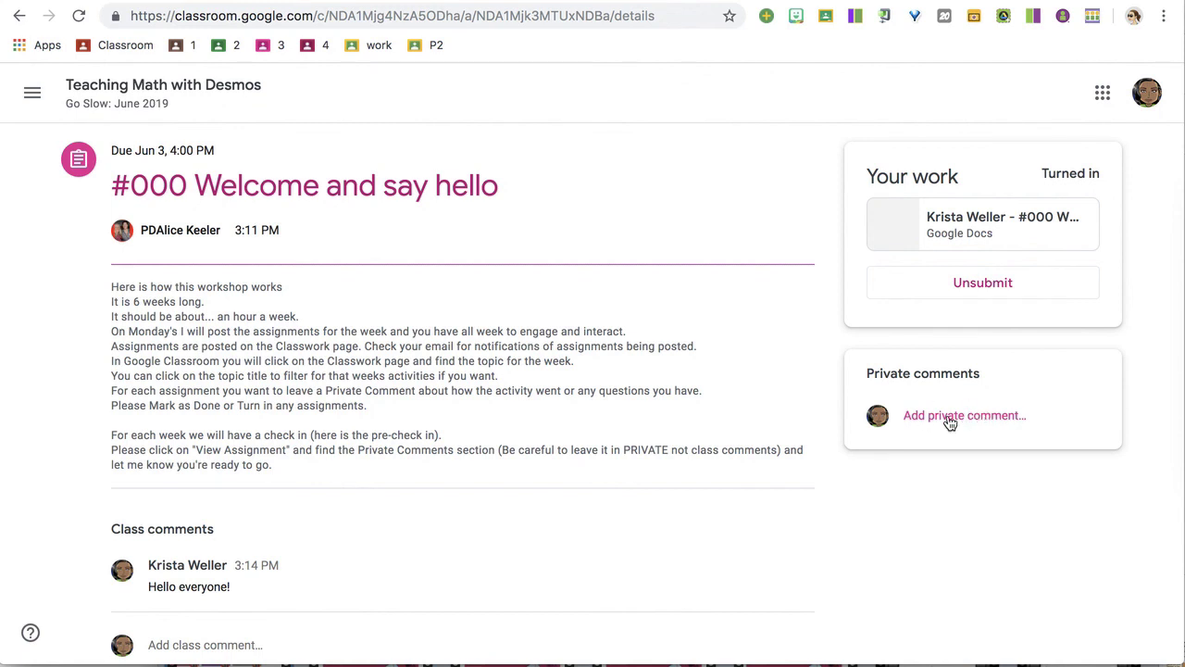
# Write "Hello I am ready to start this workshop" as a private comment and post it.
pyautogui.write('H')
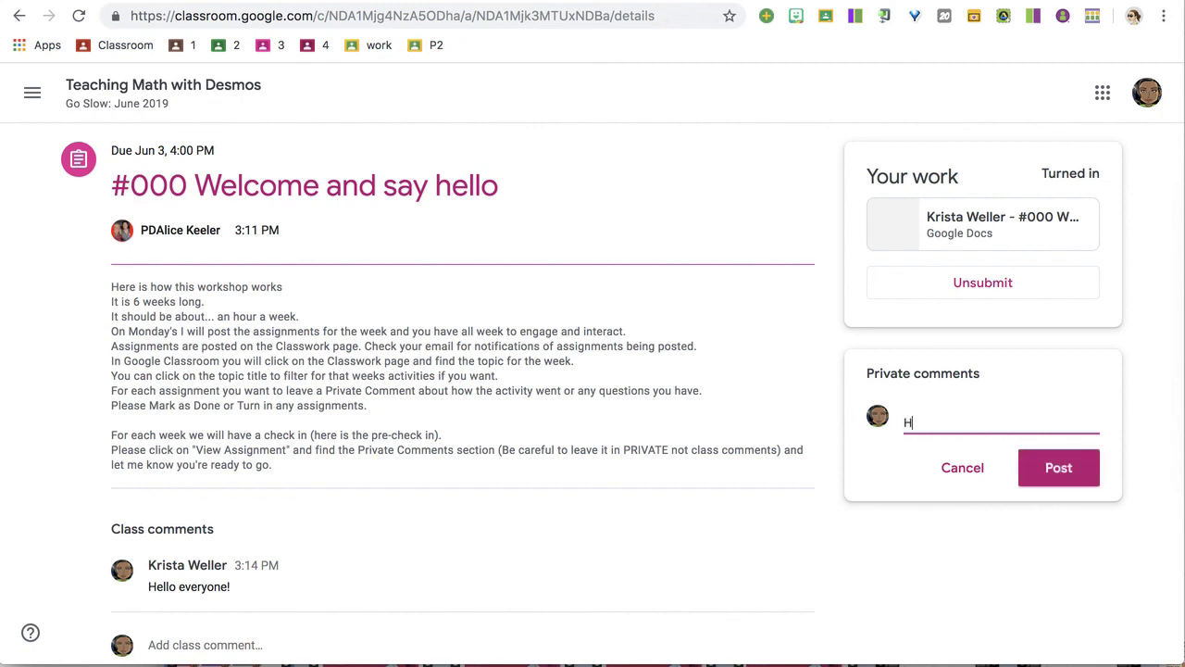
pyautogui.write('ello I am ready')
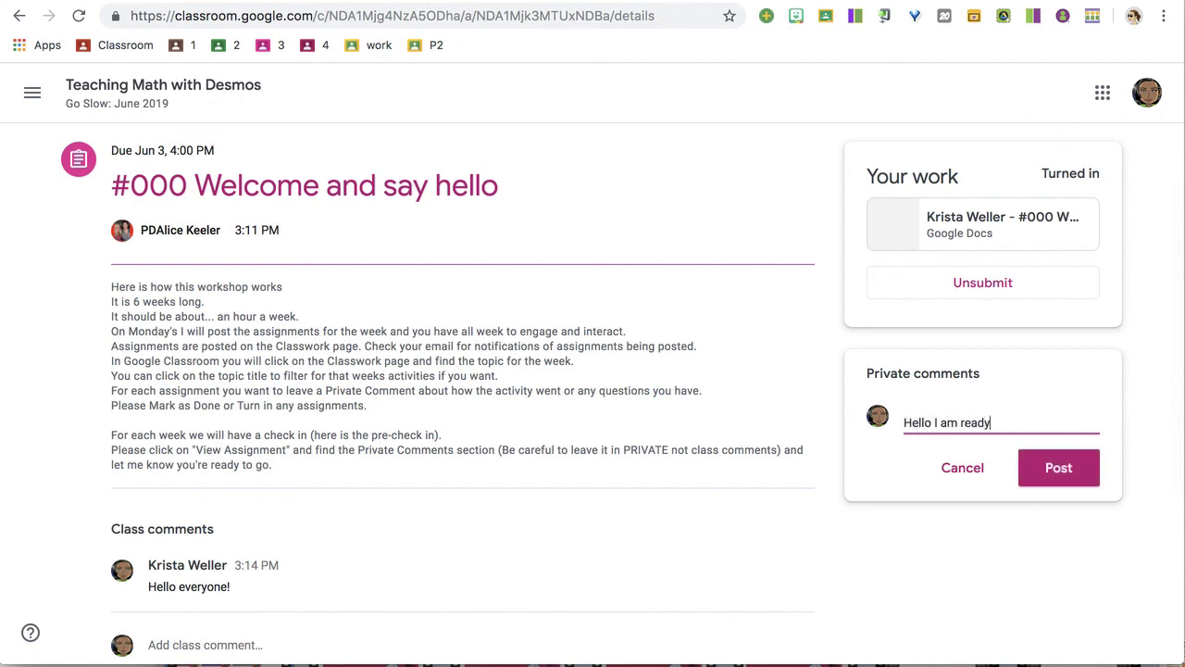
pyautogui.write('to start this')
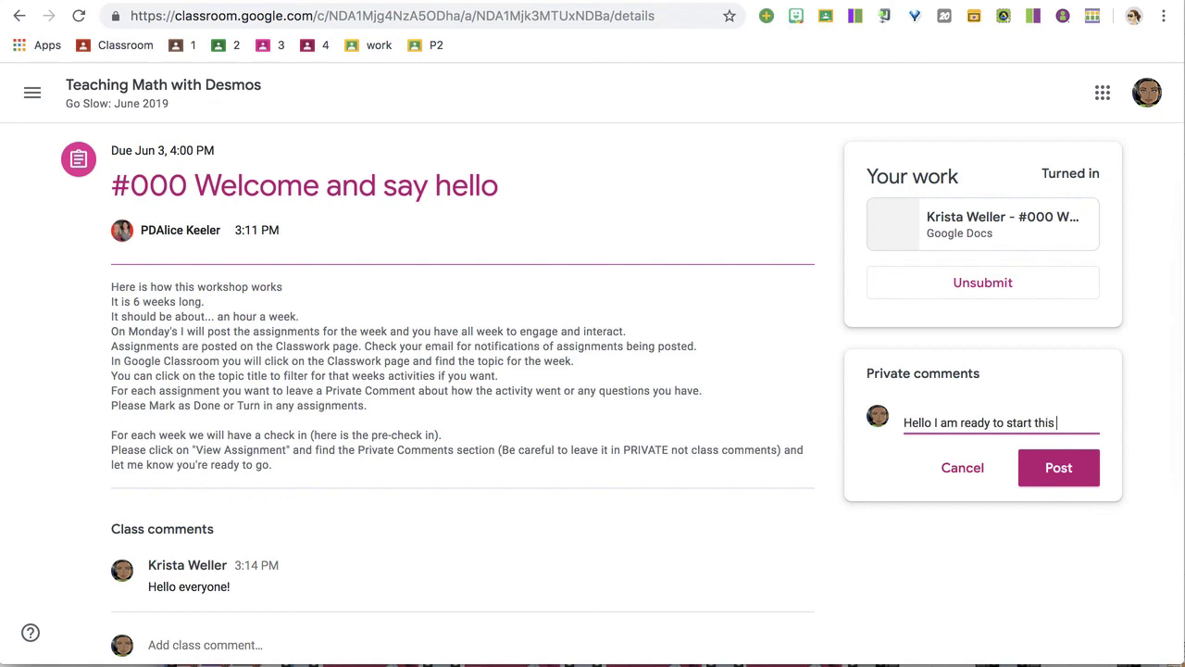
pyautogui.click(1059, 466)
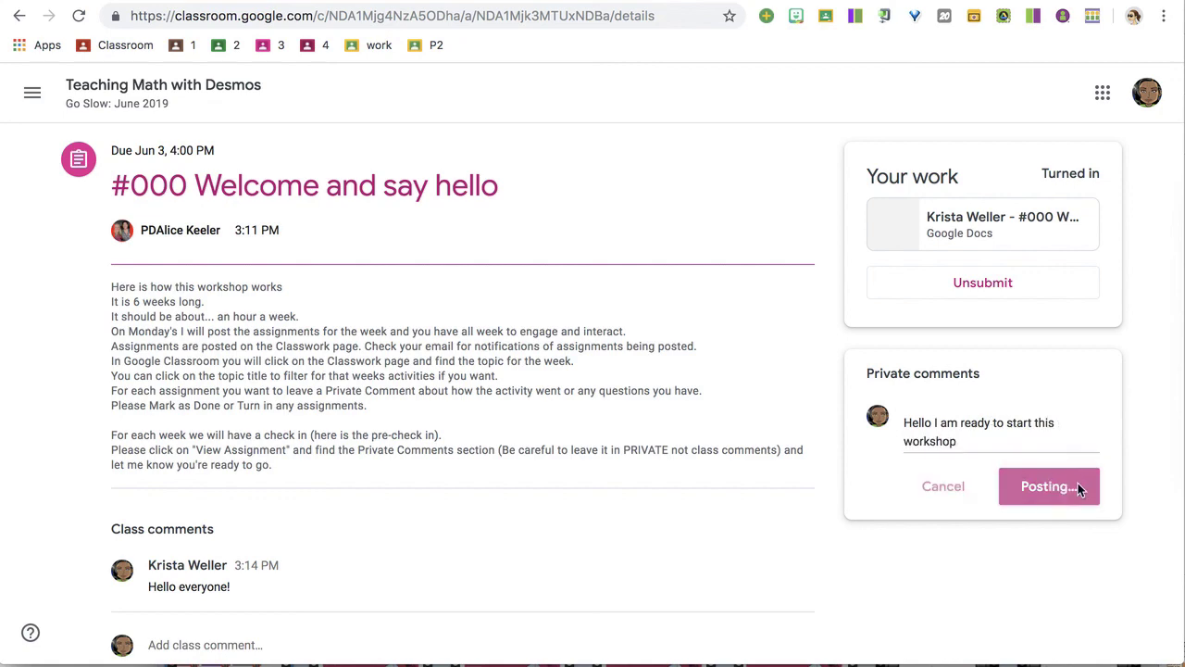
pyautogui.click(1048, 485)
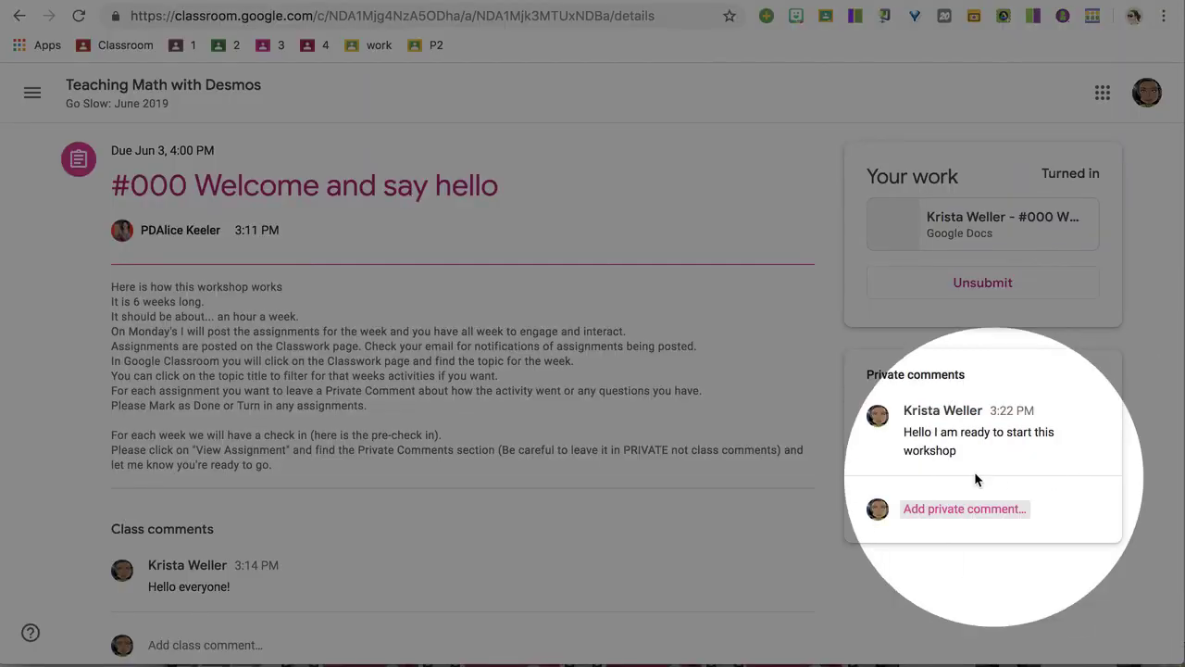
pyautogui.moveTo(963, 478)
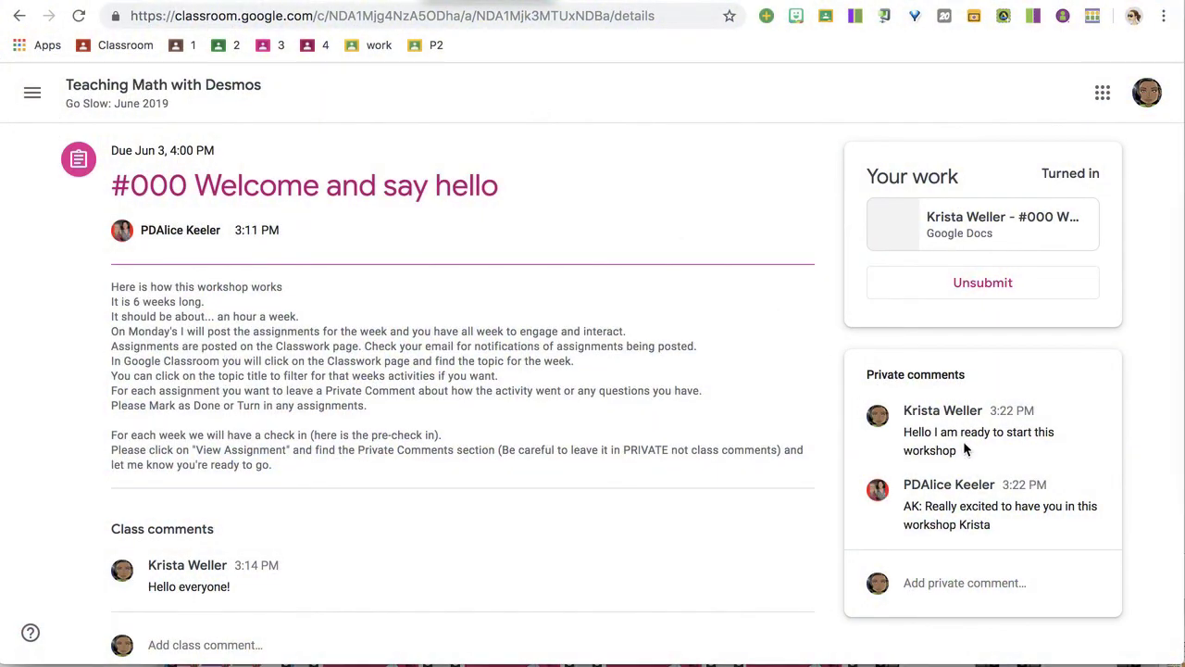
pyautogui.moveTo(1019, 534)
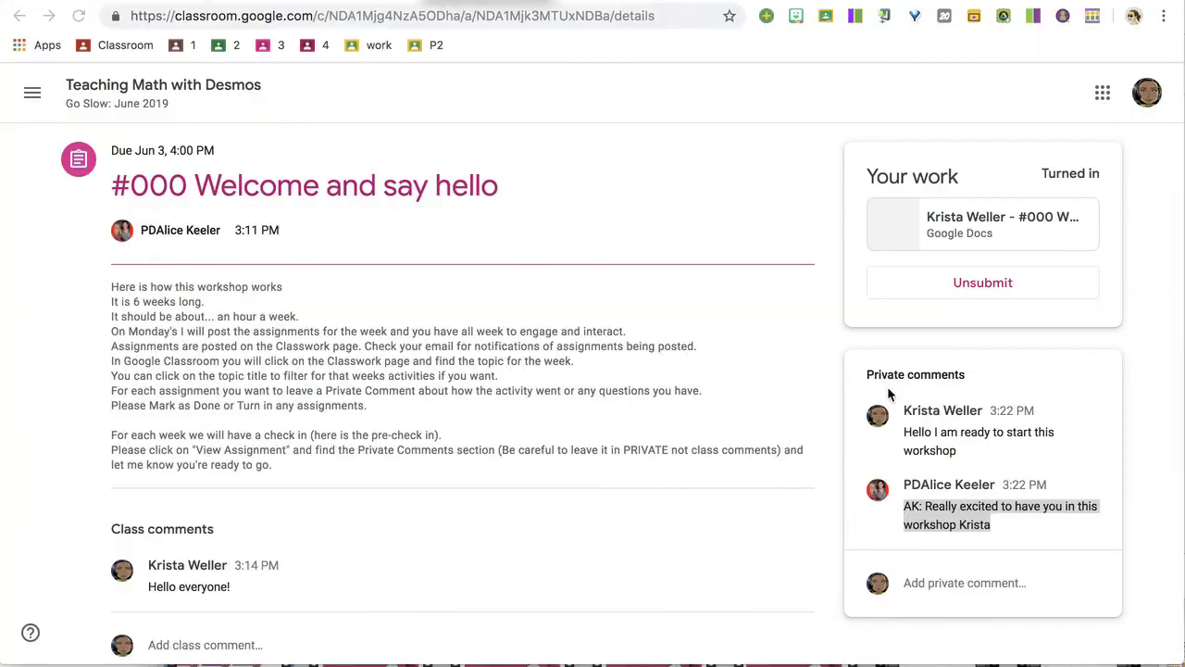
pyautogui.moveTo(911, 493)
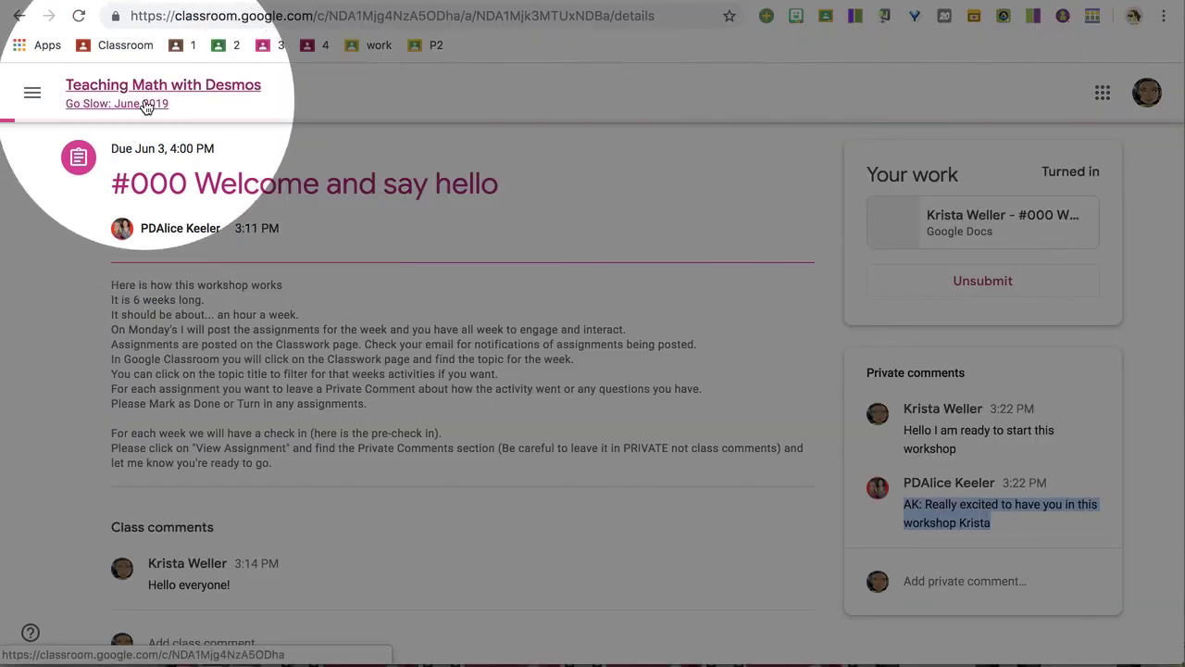
# Return to Teaching Math with Desmos and show its Classwork list with the #000 Welcome assignment.
pyautogui.click(163, 86)
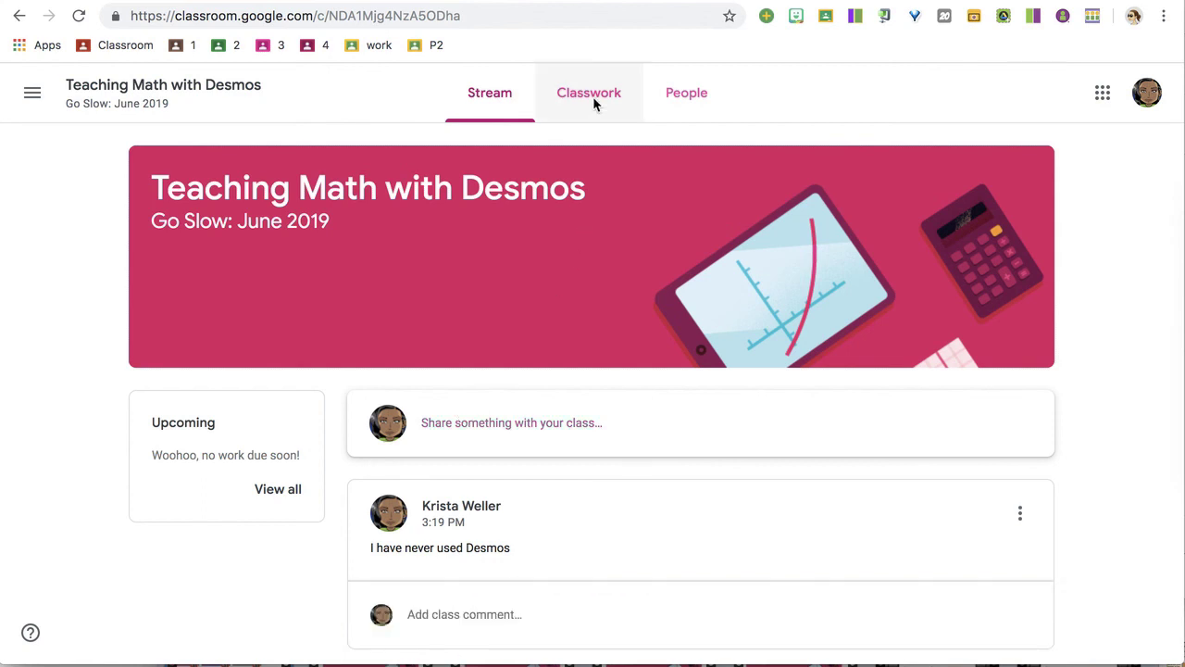
pyautogui.click(589, 93)
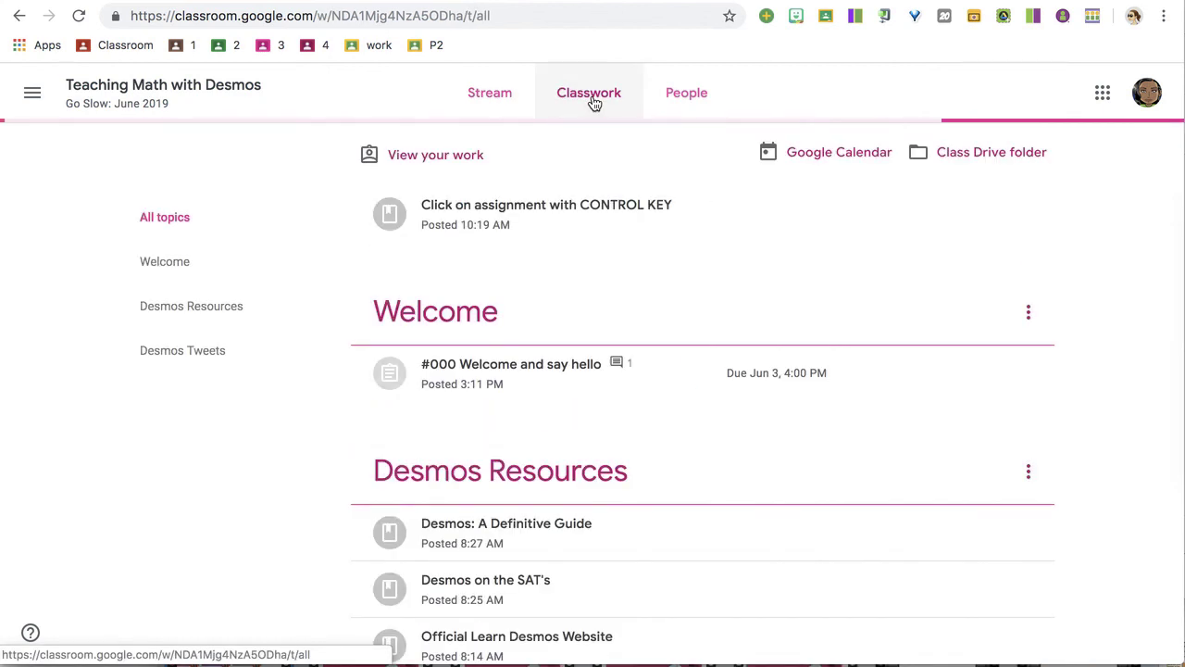
pyautogui.click(589, 92)
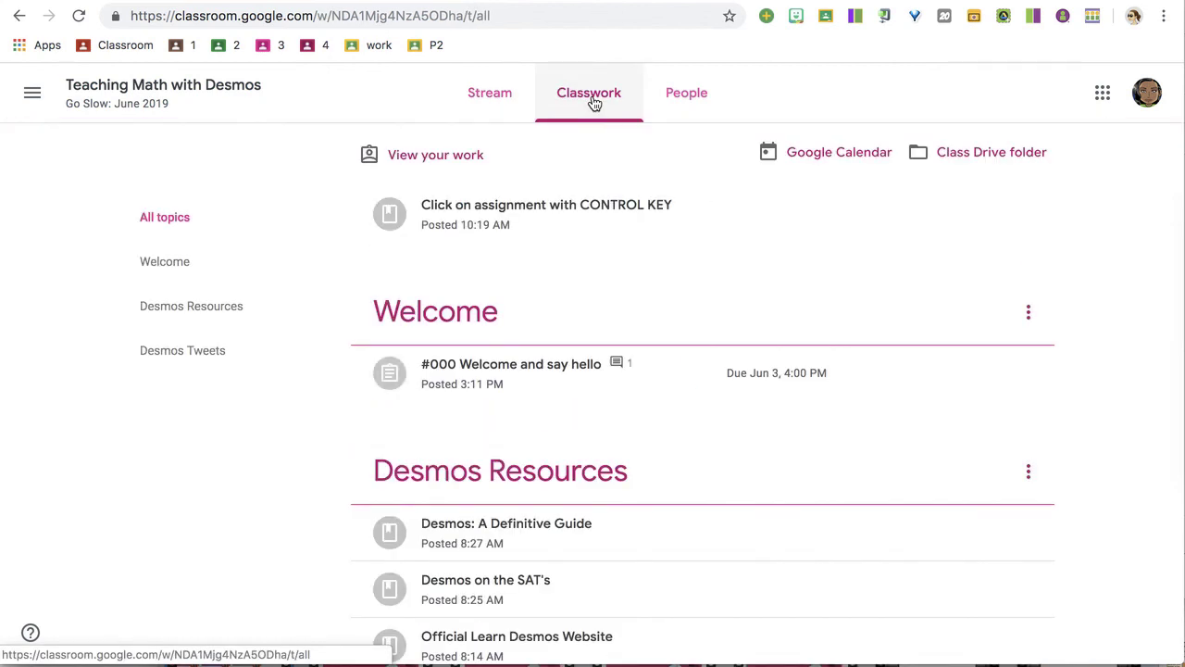